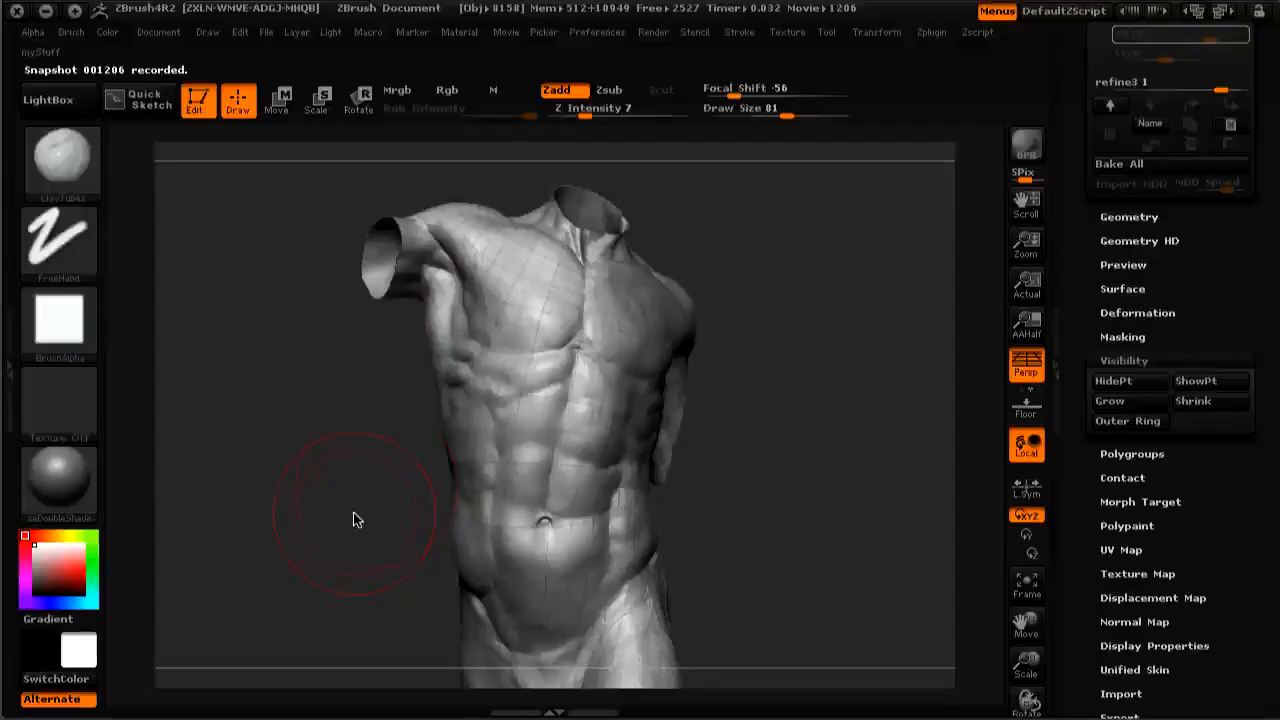
# Step: Smooth the lower abdomen of the torso with a brush stroke
pyautogui.moveTo(358, 520); pyautogui.dragTo(316, 380)
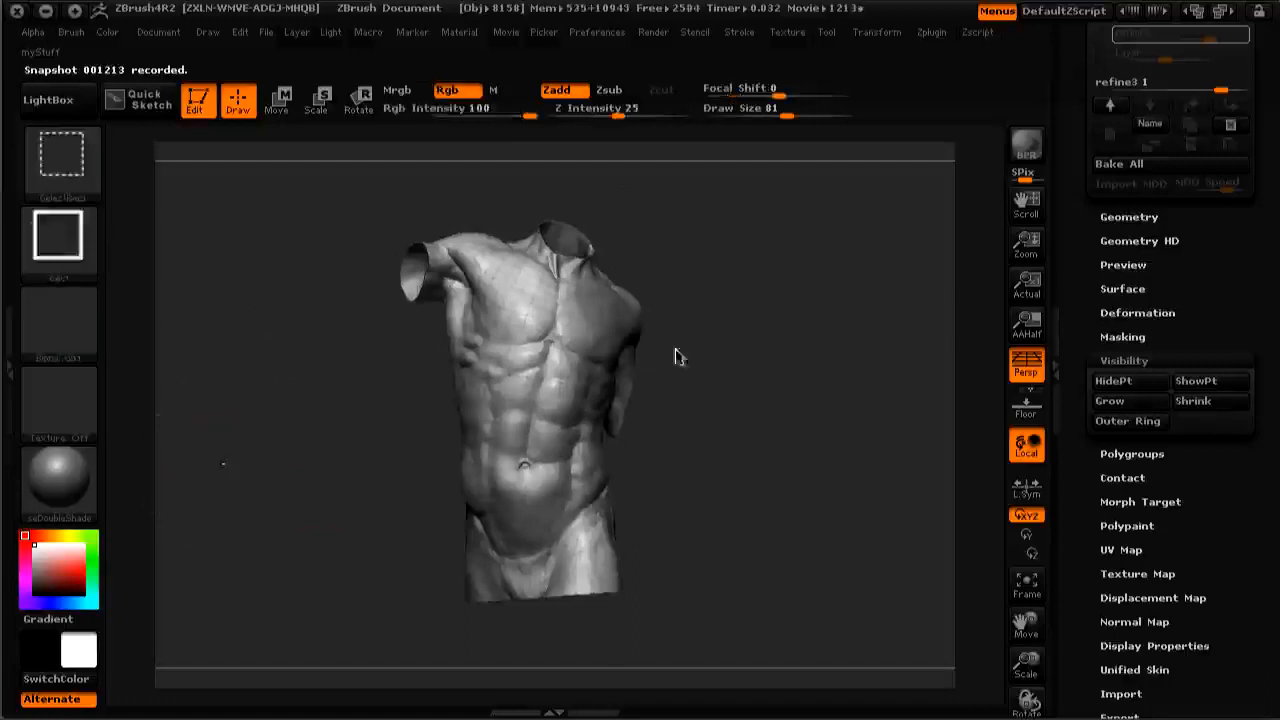
pyautogui.moveTo(596, 630)
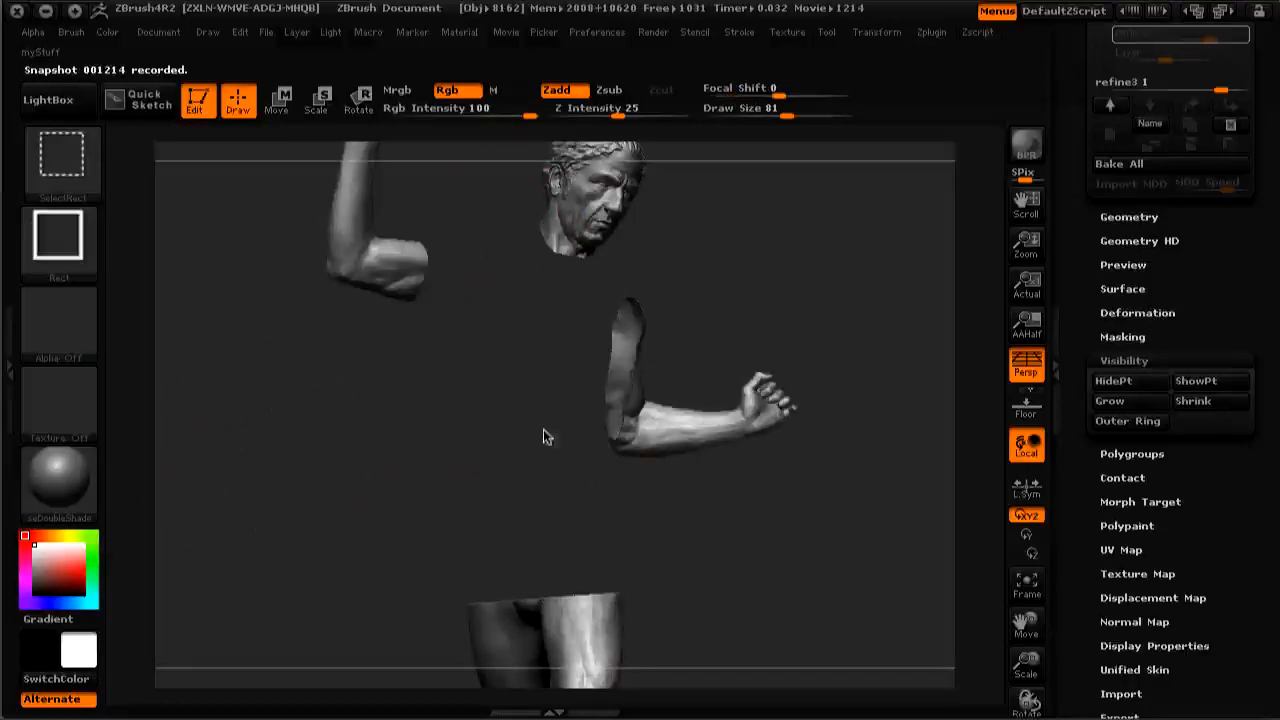
pyautogui.moveTo(538, 428)
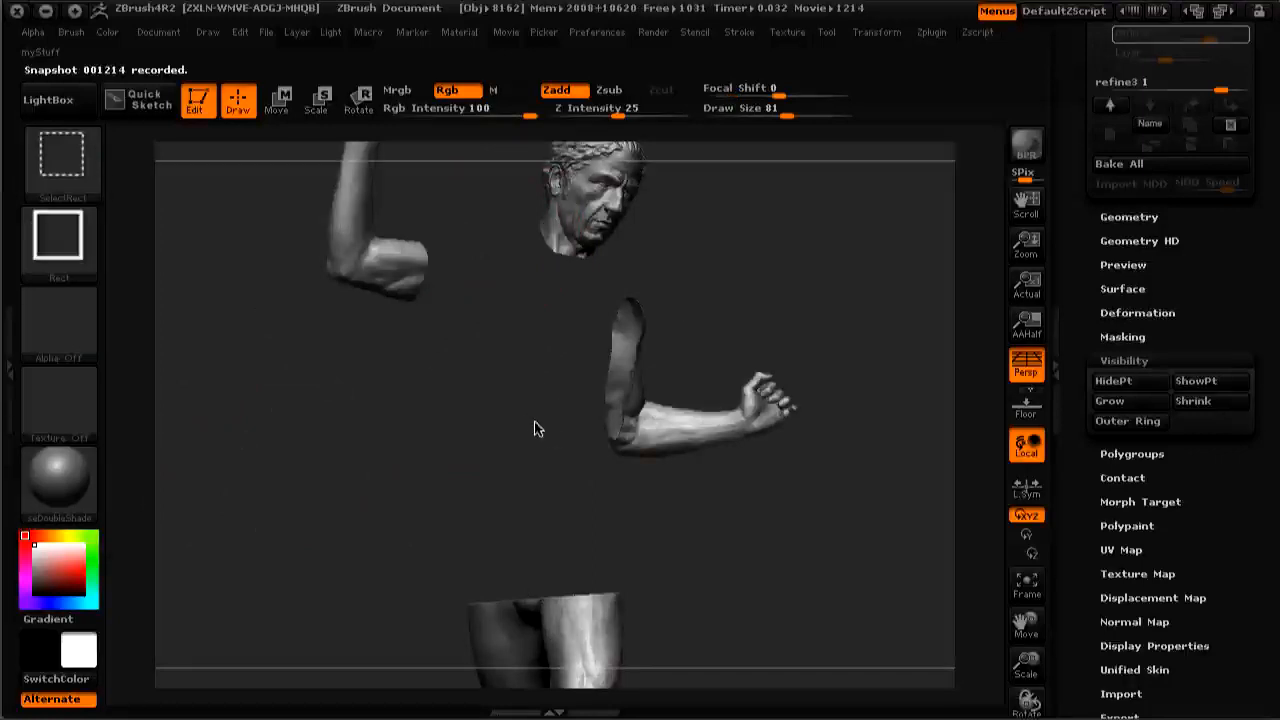
pyautogui.moveTo(520, 420)
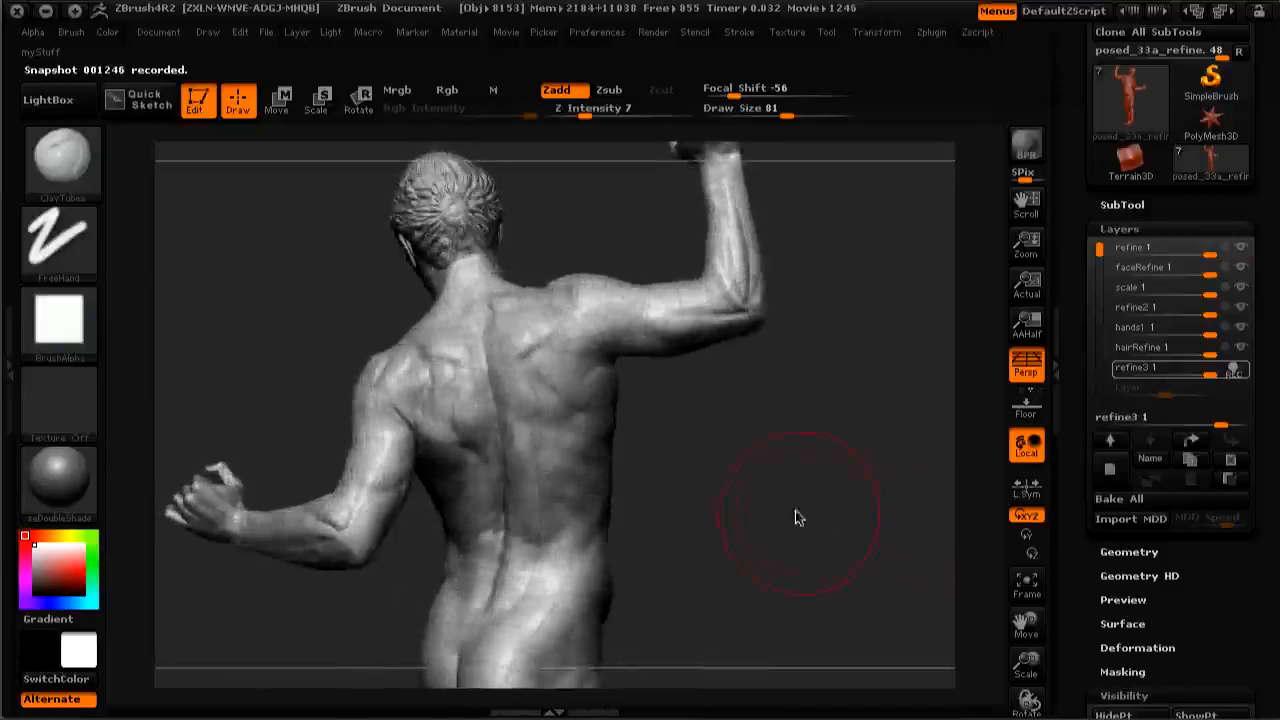
pyautogui.moveTo(796, 528)
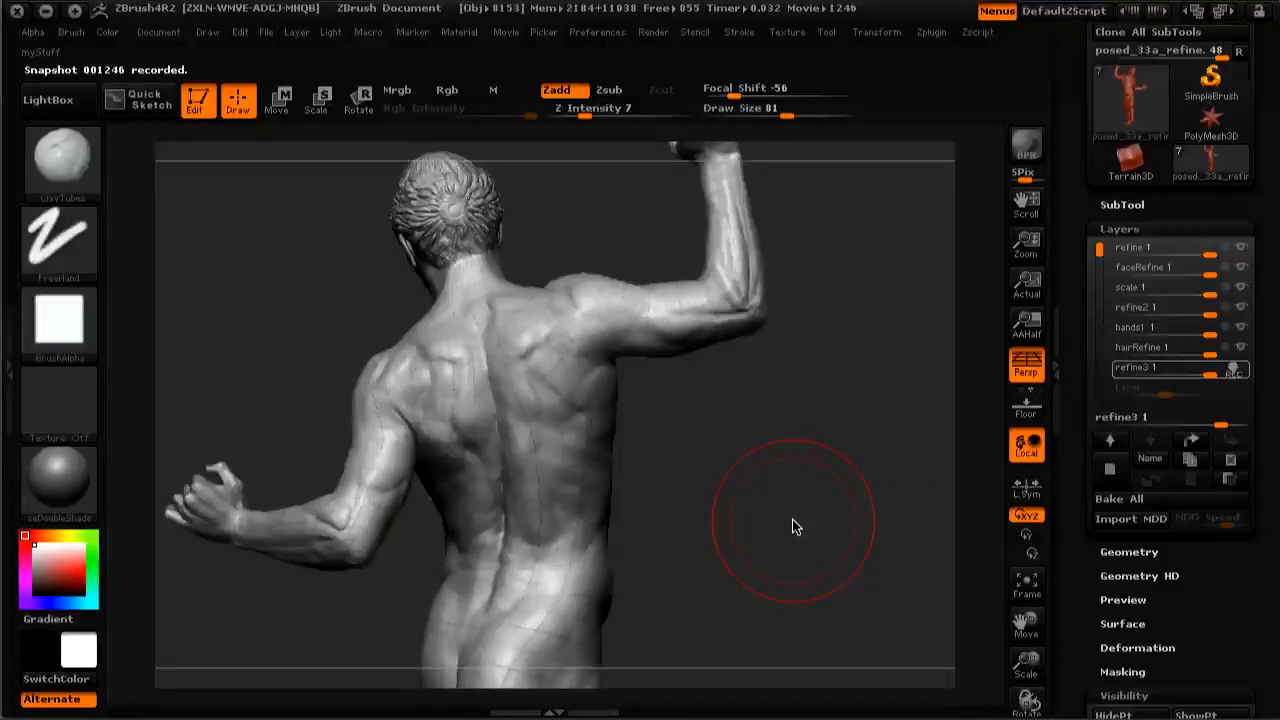
pyautogui.moveTo(796, 488)
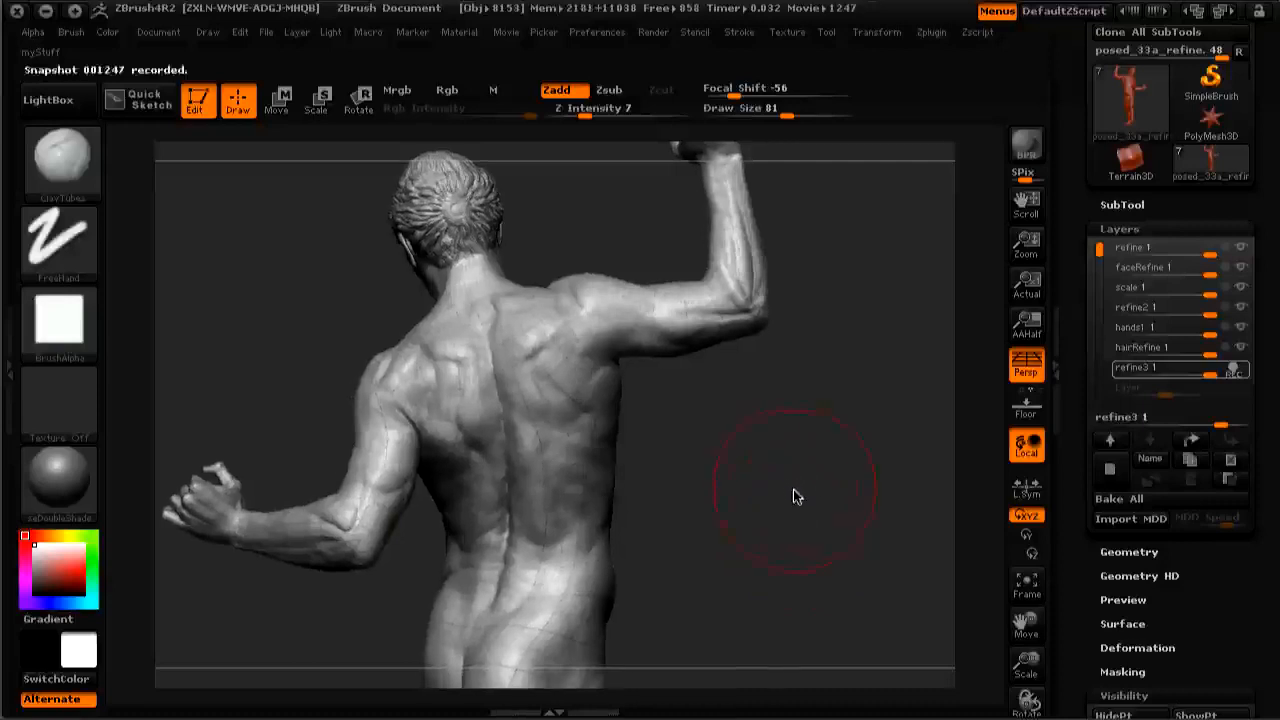
pyautogui.moveTo(824, 504)
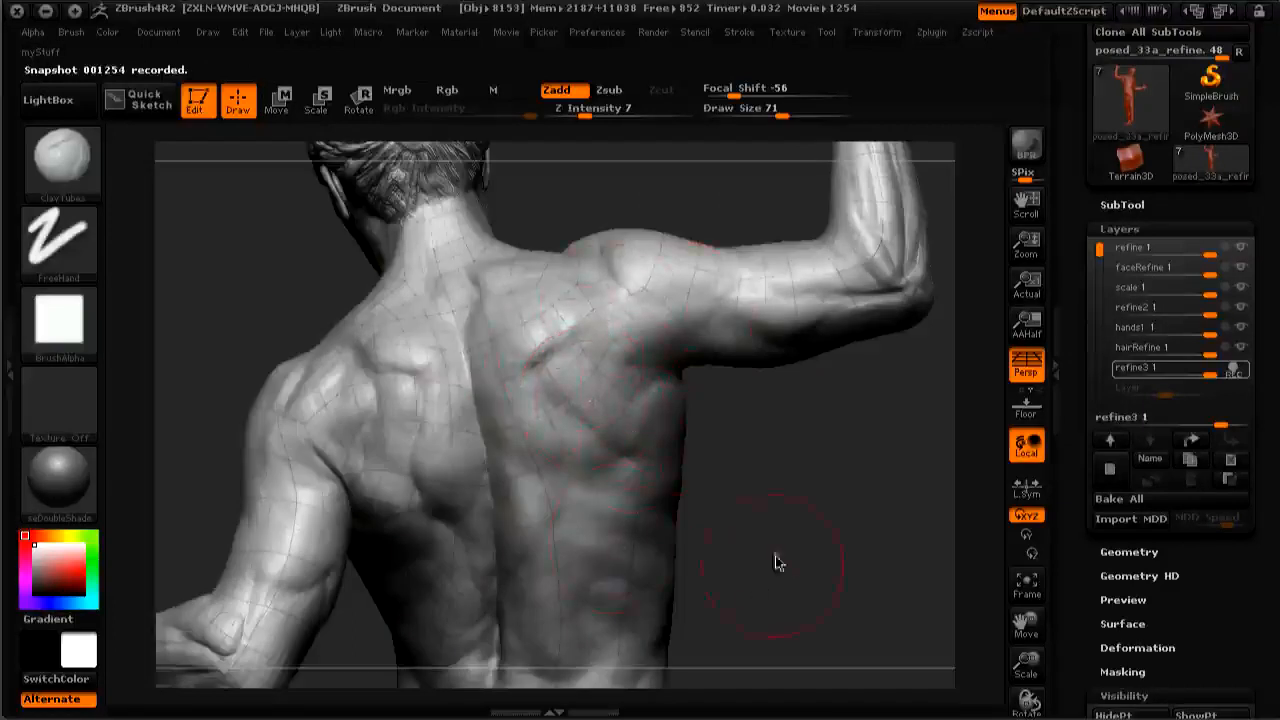
# Step: Smooth the middle back, the far side of the back and the rear of the raised shoulder at Draw Size 41
pyautogui.moveTo(780, 560); pyautogui.dragTo(740, 476)
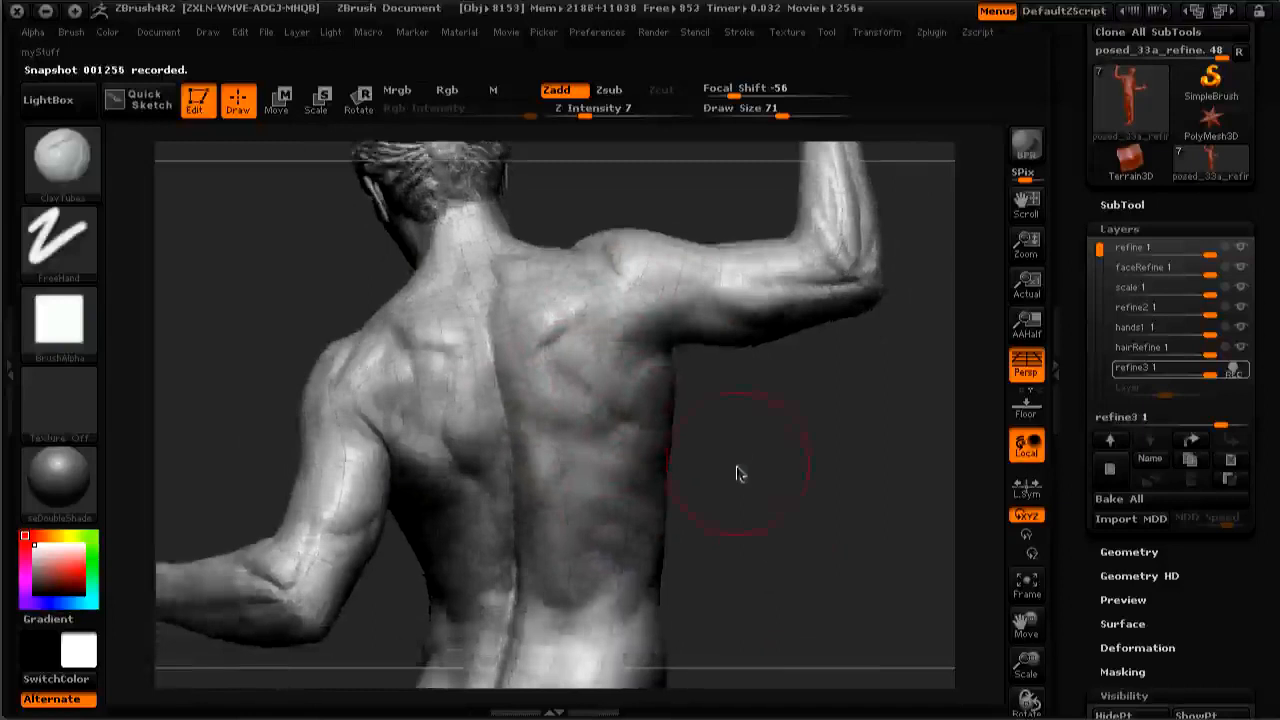
pyautogui.moveTo(740, 472); pyautogui.dragTo(460, 330)
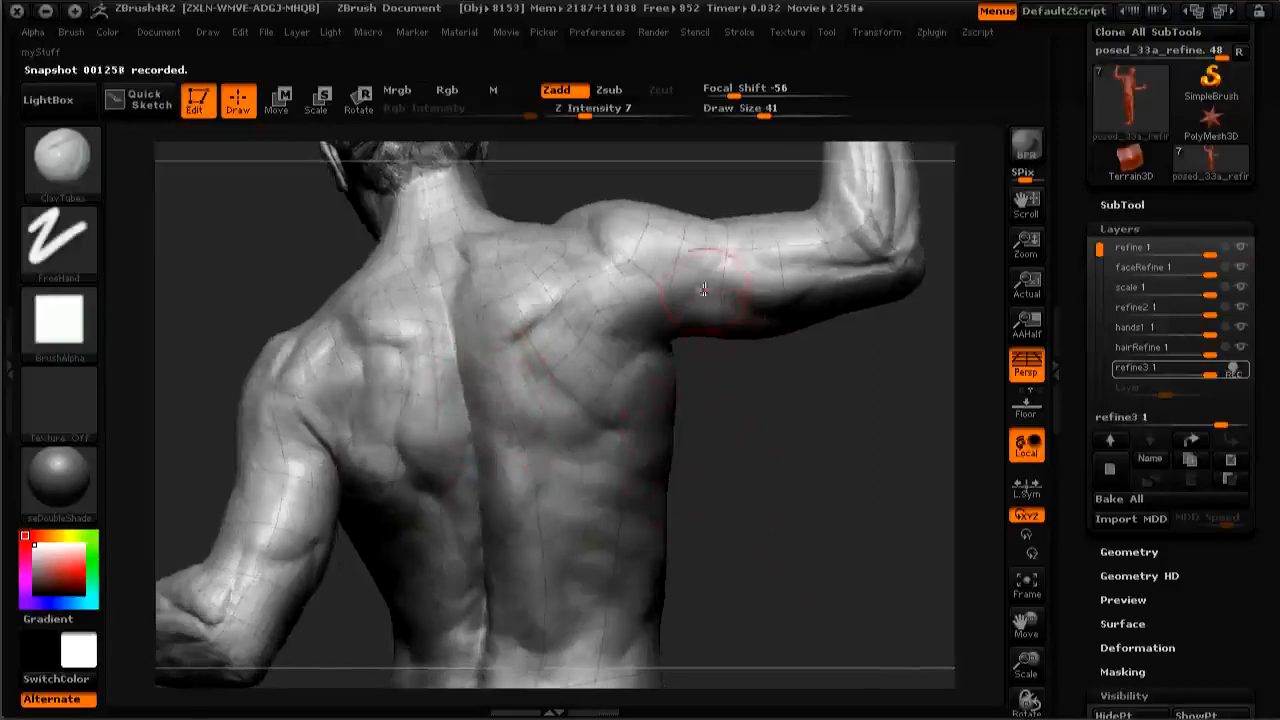
pyautogui.moveTo(704, 290); pyautogui.dragTo(780, 516)
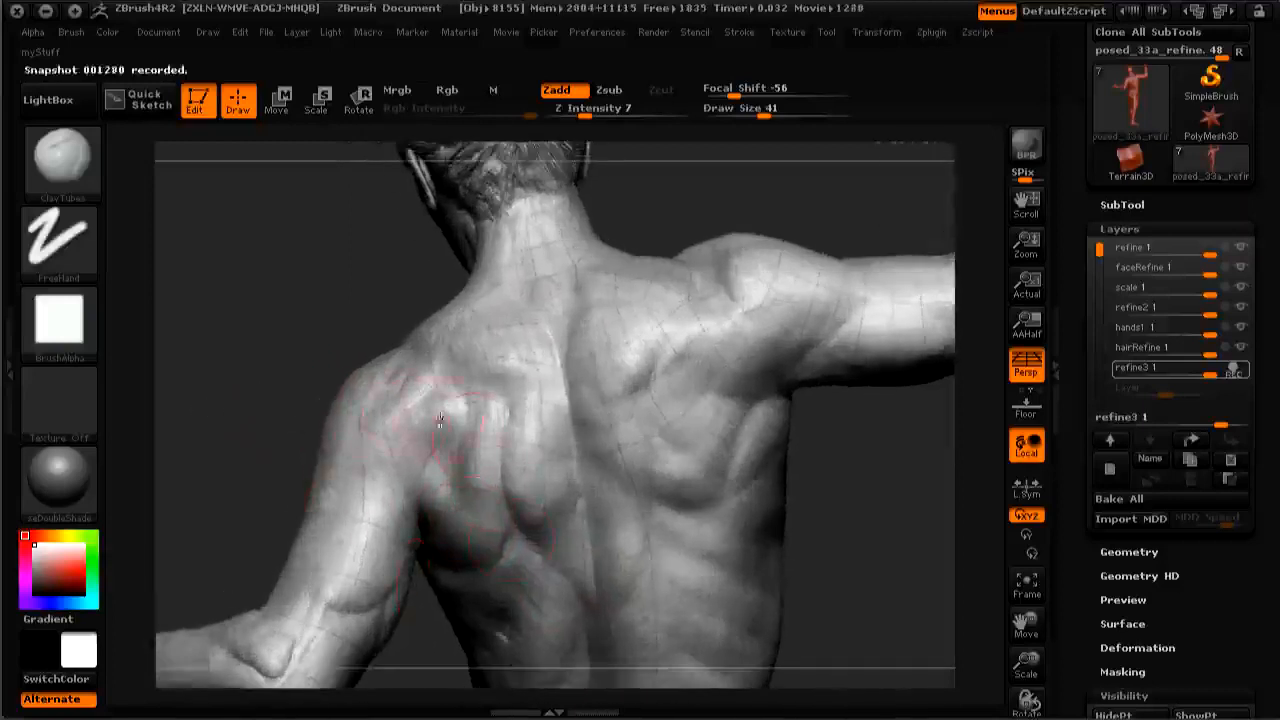
# Step: Smooth the near shoulder blade, its edge and the upper trapezius by the neck with Shift strokes
pyautogui.moveTo(440, 420); pyautogui.dragTo(480, 470)
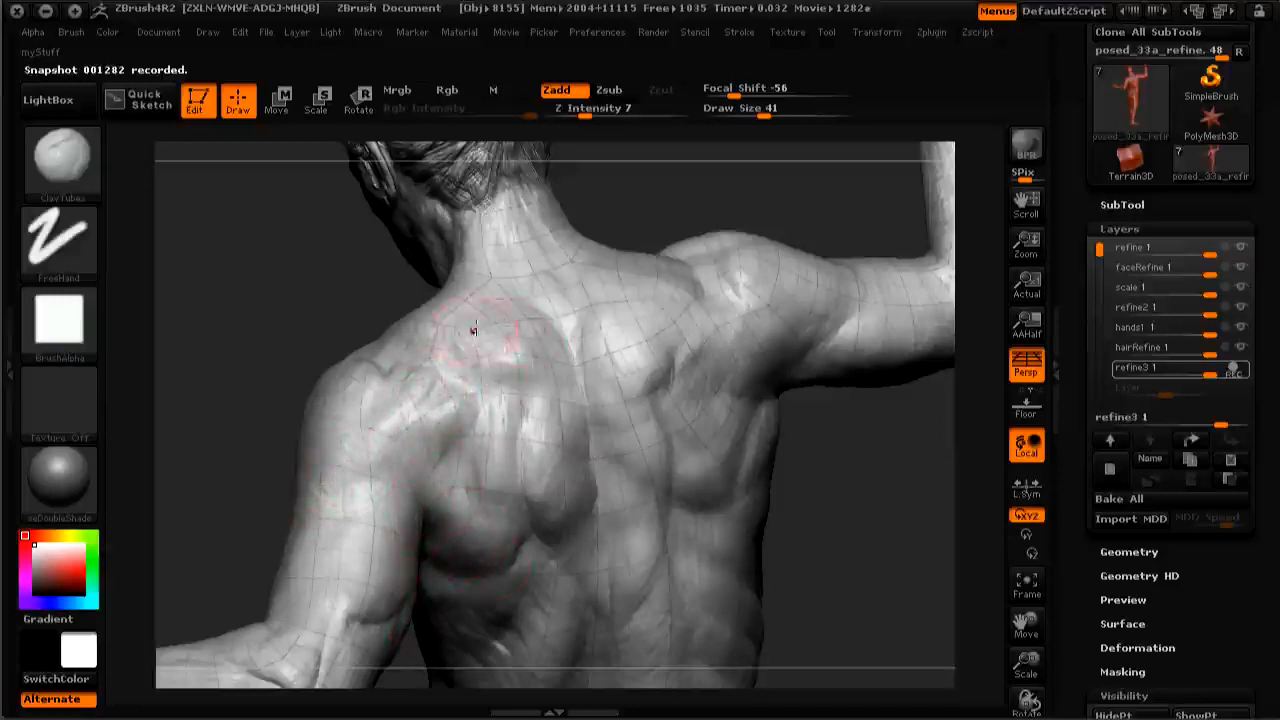
pyautogui.moveTo(476, 330); pyautogui.dragTo(416, 444)
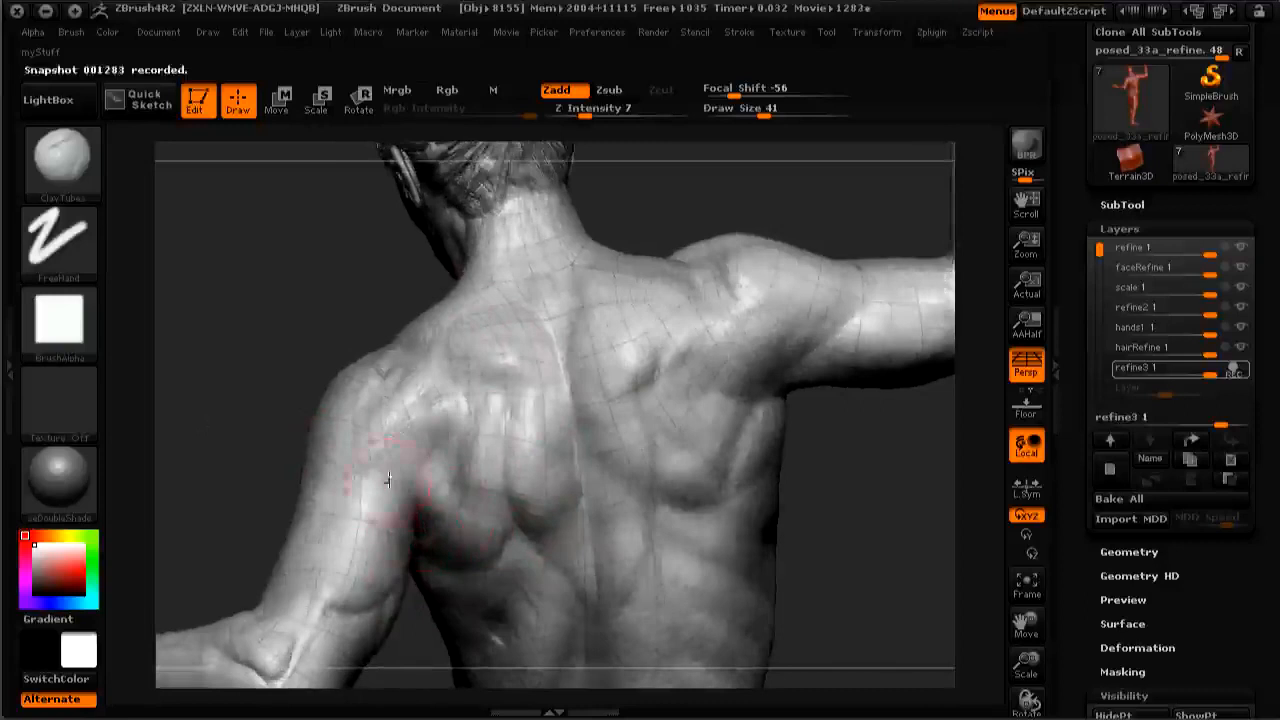
pyautogui.moveTo(388, 480); pyautogui.dragTo(252, 440)
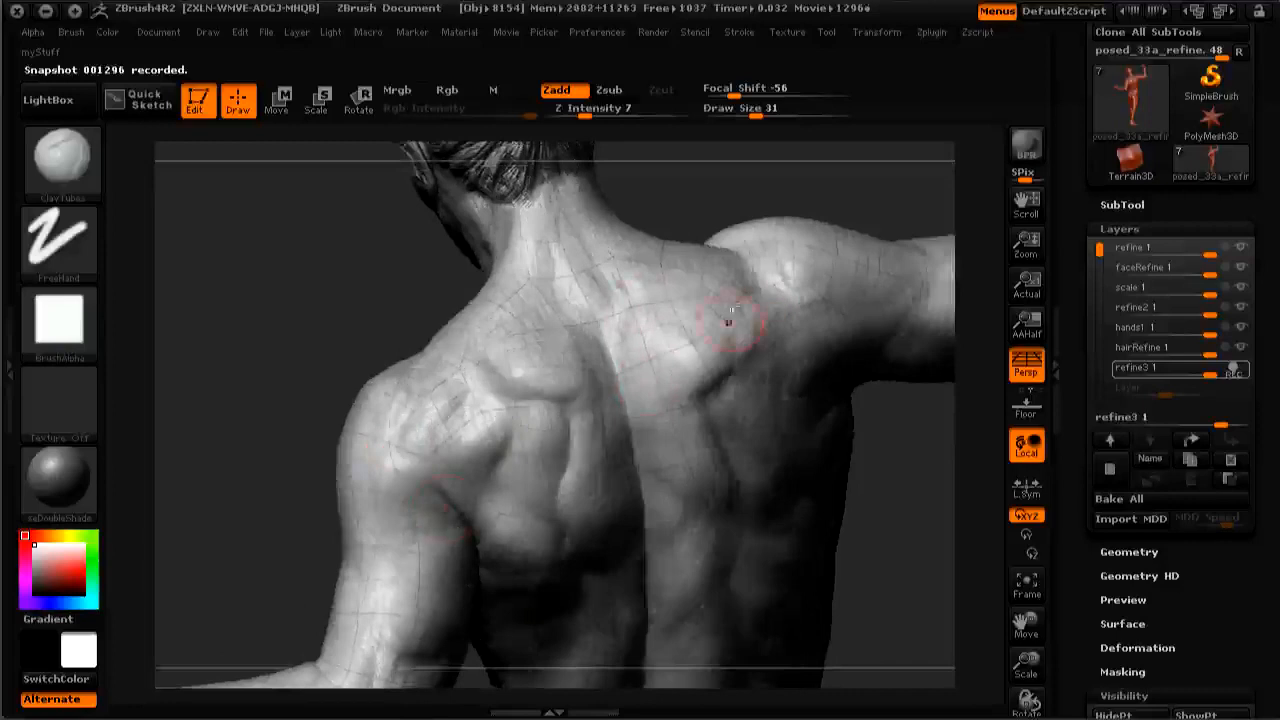
pyautogui.moveTo(336, 448)
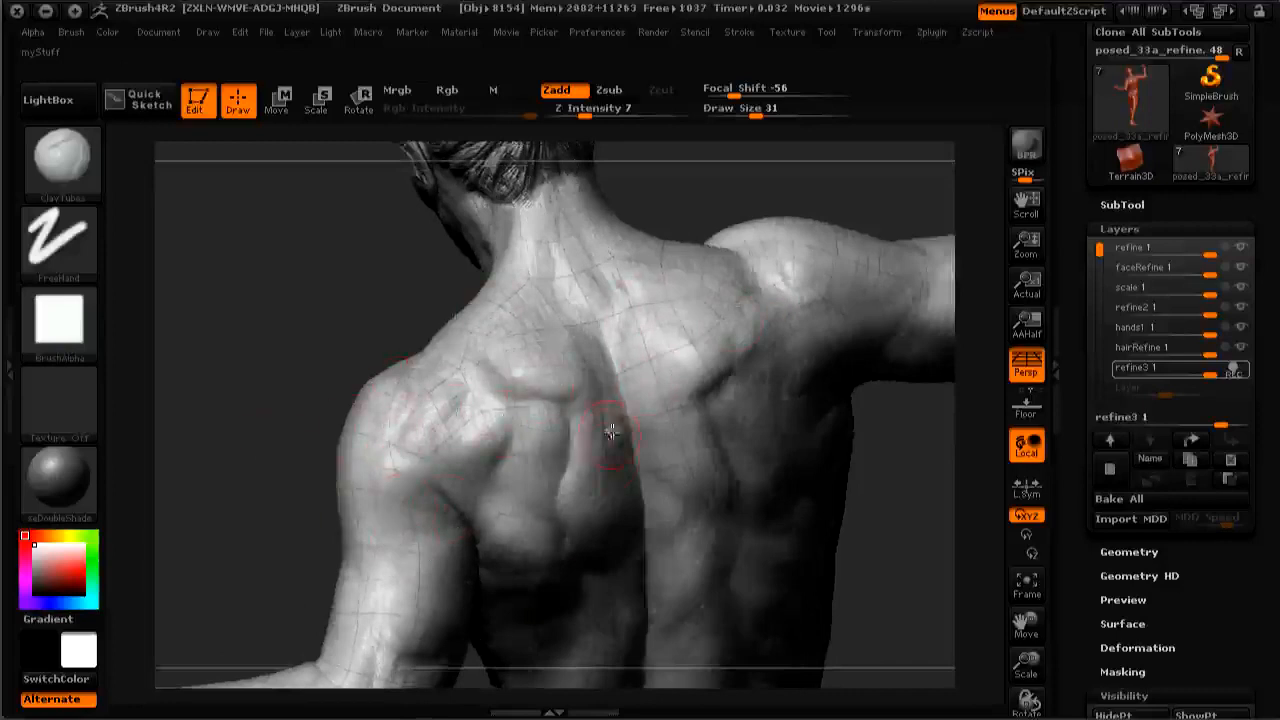
pyautogui.moveTo(352, 456)
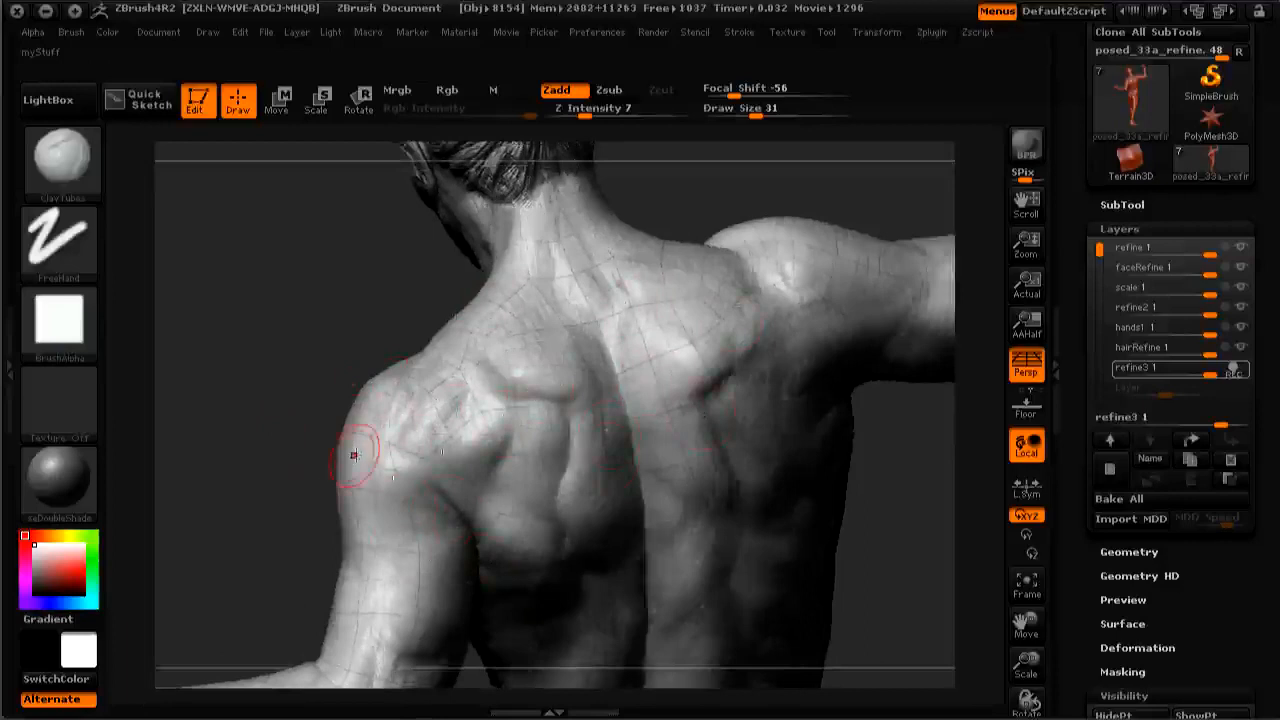
# Step: Smooth the near rear deltoid, the back of the upper arm and the rear shoulder at Draw Size 31
pyautogui.moveTo(352, 456); pyautogui.dragTo(380, 410)
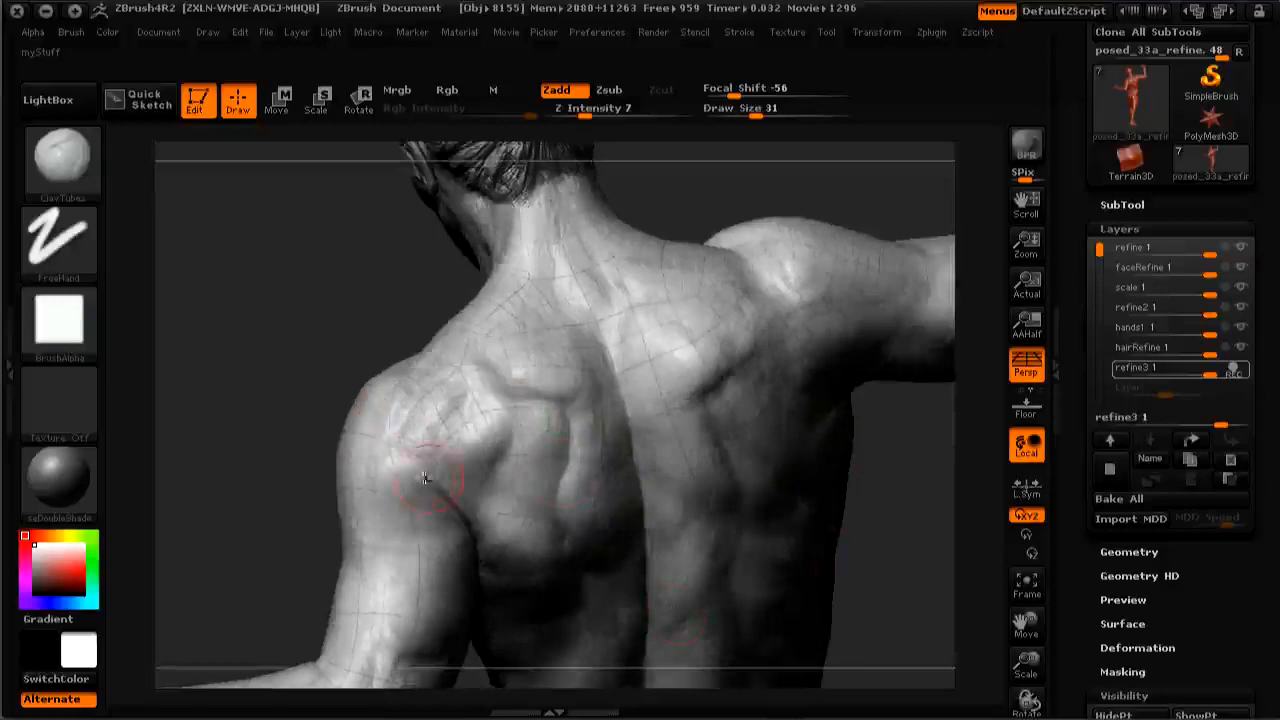
pyautogui.moveTo(548, 388)
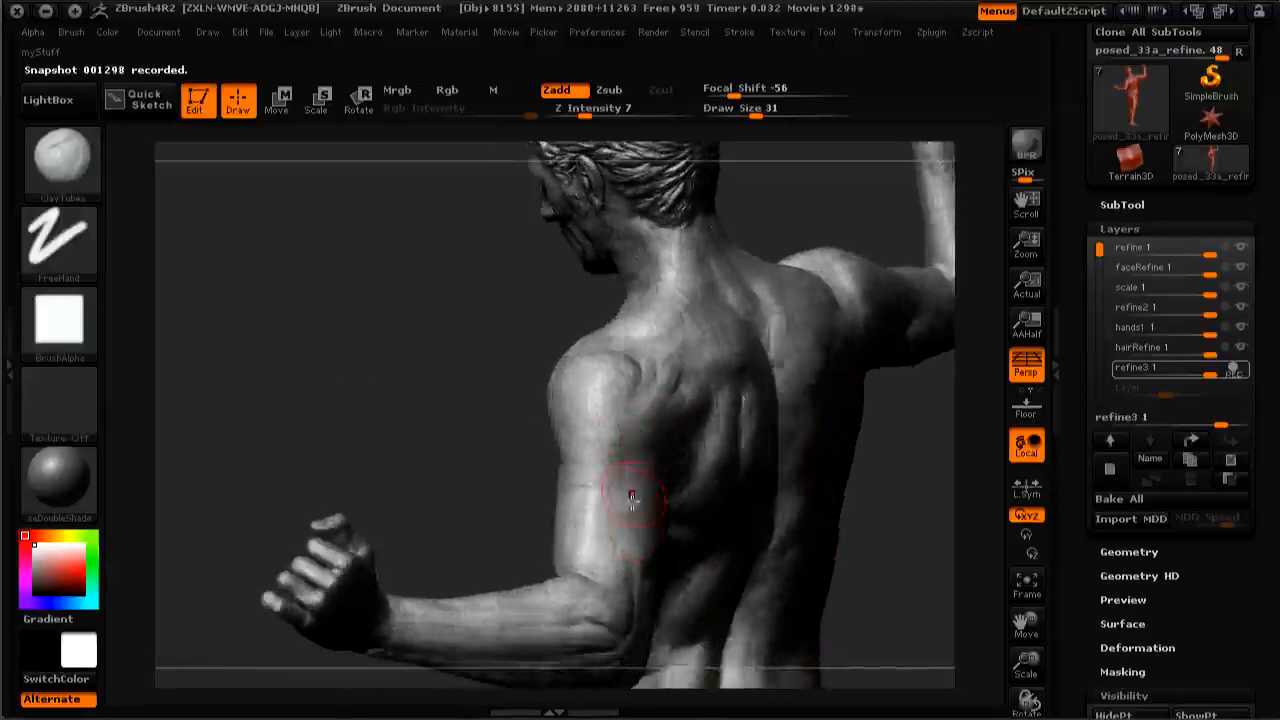
pyautogui.moveTo(630, 500); pyautogui.dragTo(636, 470)
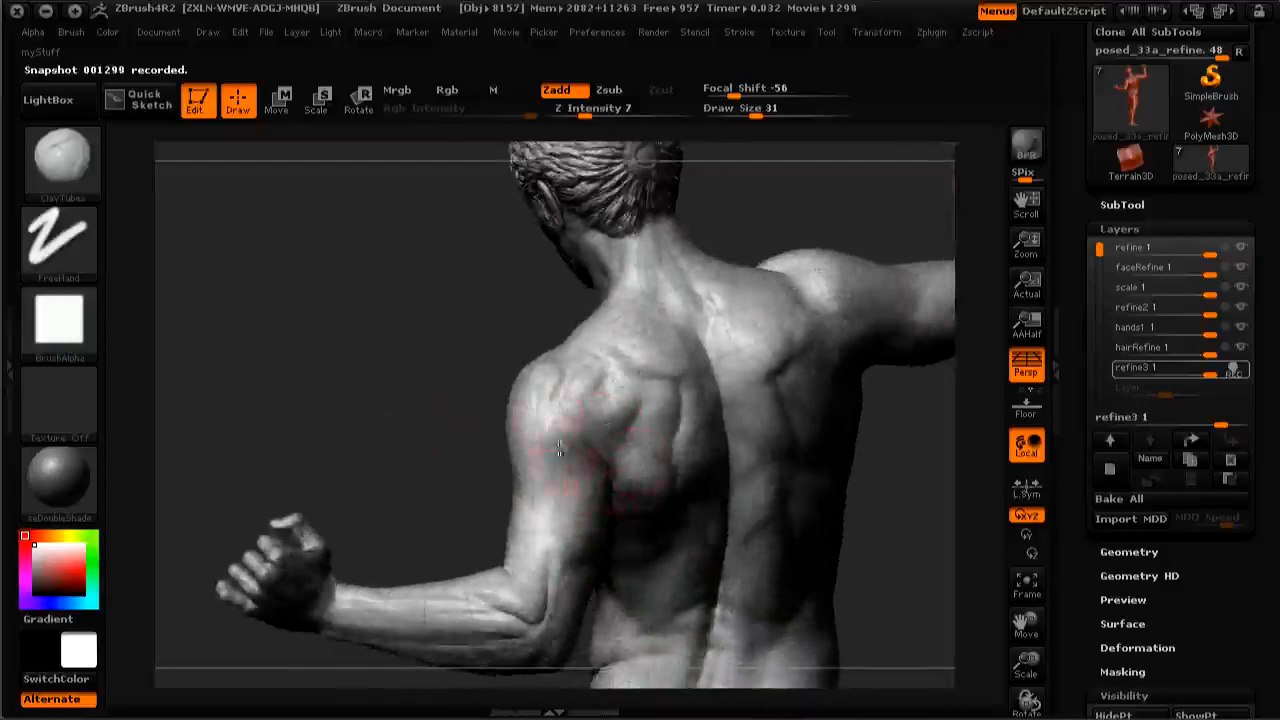
pyautogui.moveTo(560, 450); pyautogui.dragTo(280, 368)
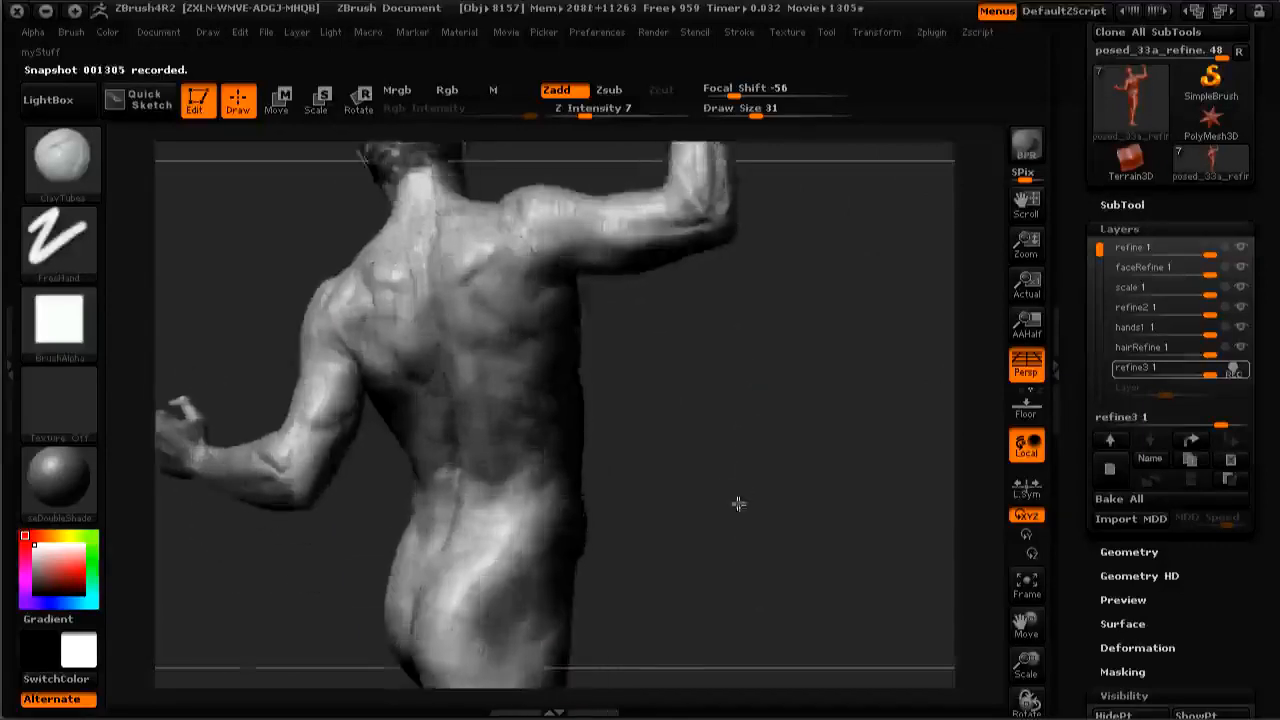
# Step: Smooth the lower back, buttocks and the side of the buttock from a lower-back view
pyautogui.moveTo(740, 504); pyautogui.dragTo(724, 570)
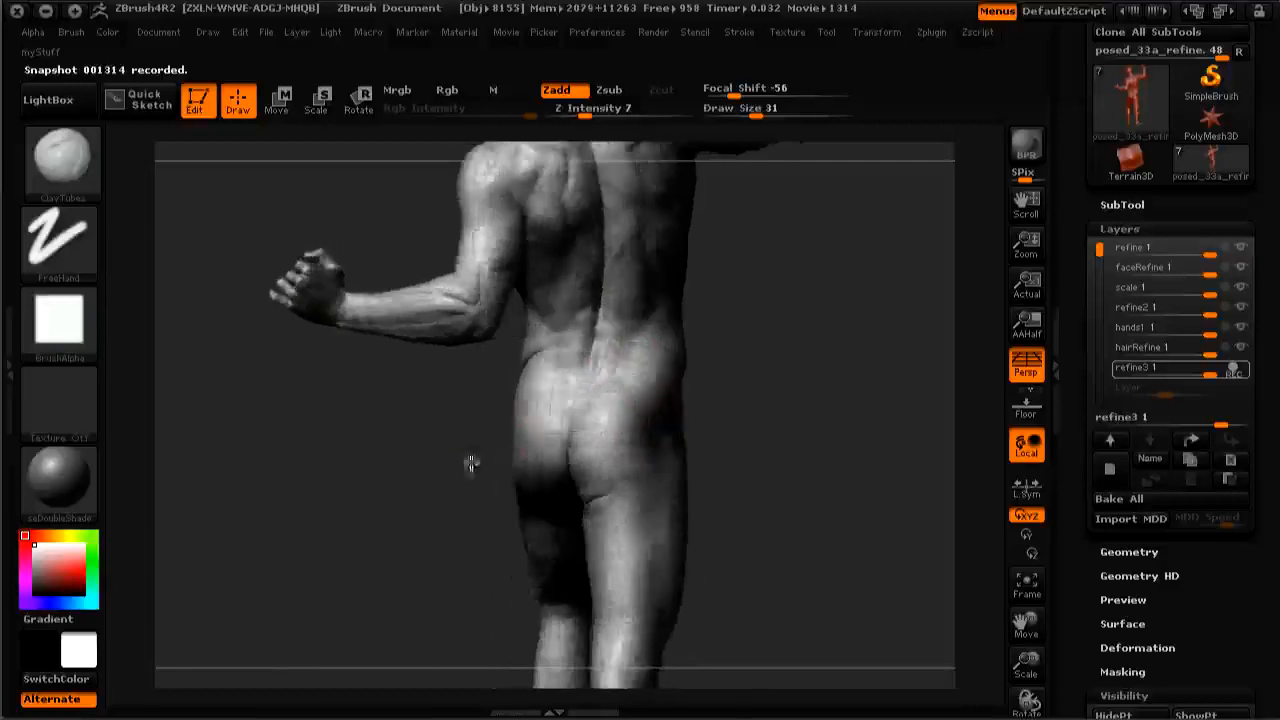
pyautogui.moveTo(472, 462); pyautogui.dragTo(370, 550)
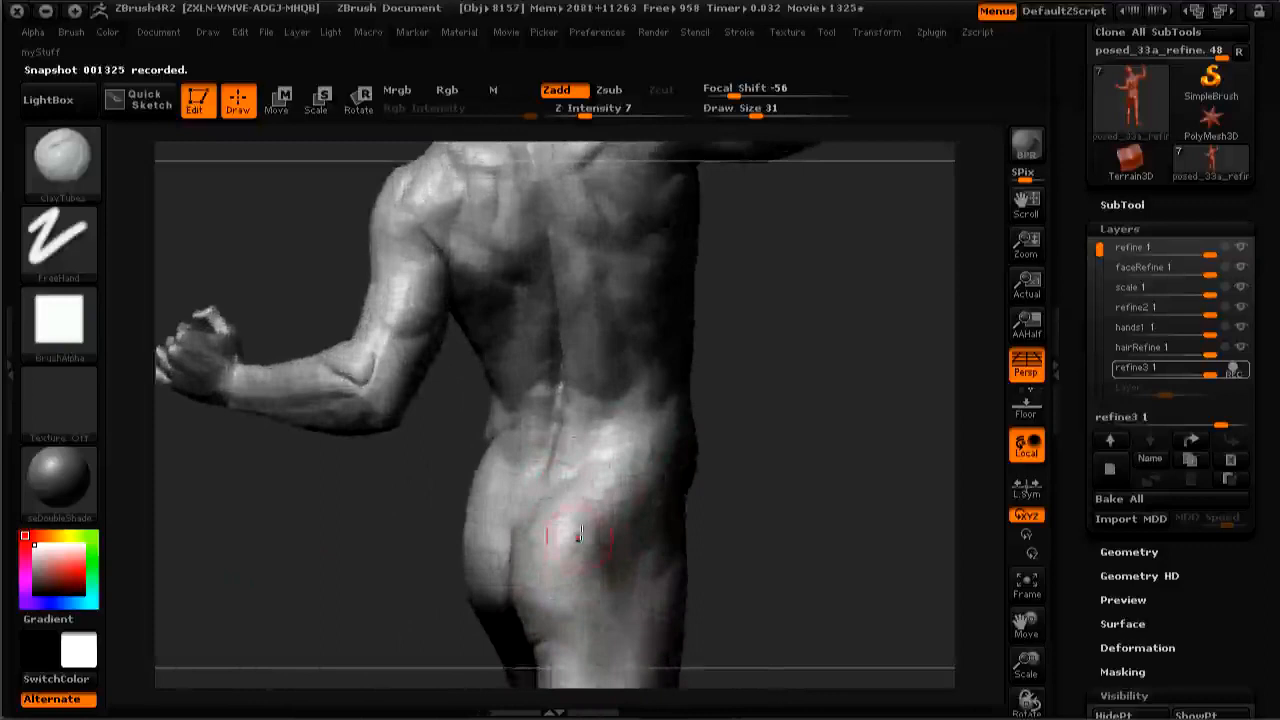
pyautogui.moveTo(578, 536); pyautogui.dragTo(596, 460)
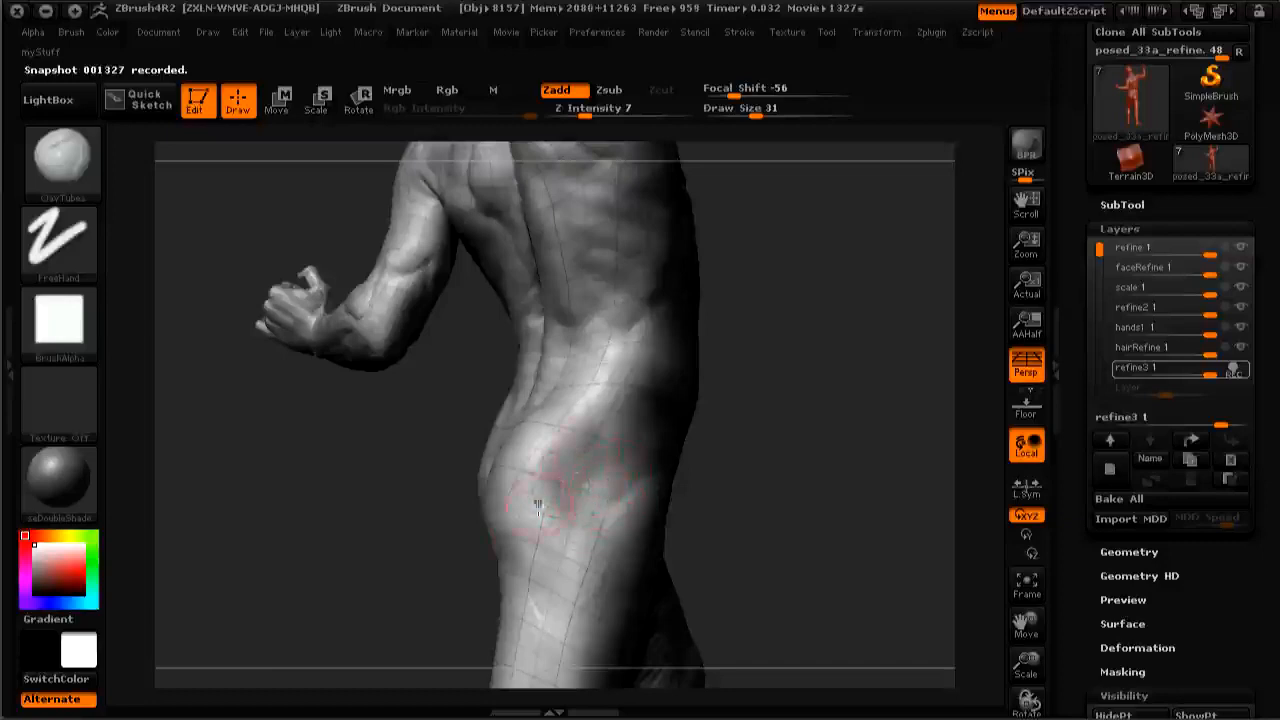
# Step: Build up muscle form on the back with ZAdd, checking it from three-quarter and side views
pyautogui.moveTo(540, 504); pyautogui.dragTo(348, 572)
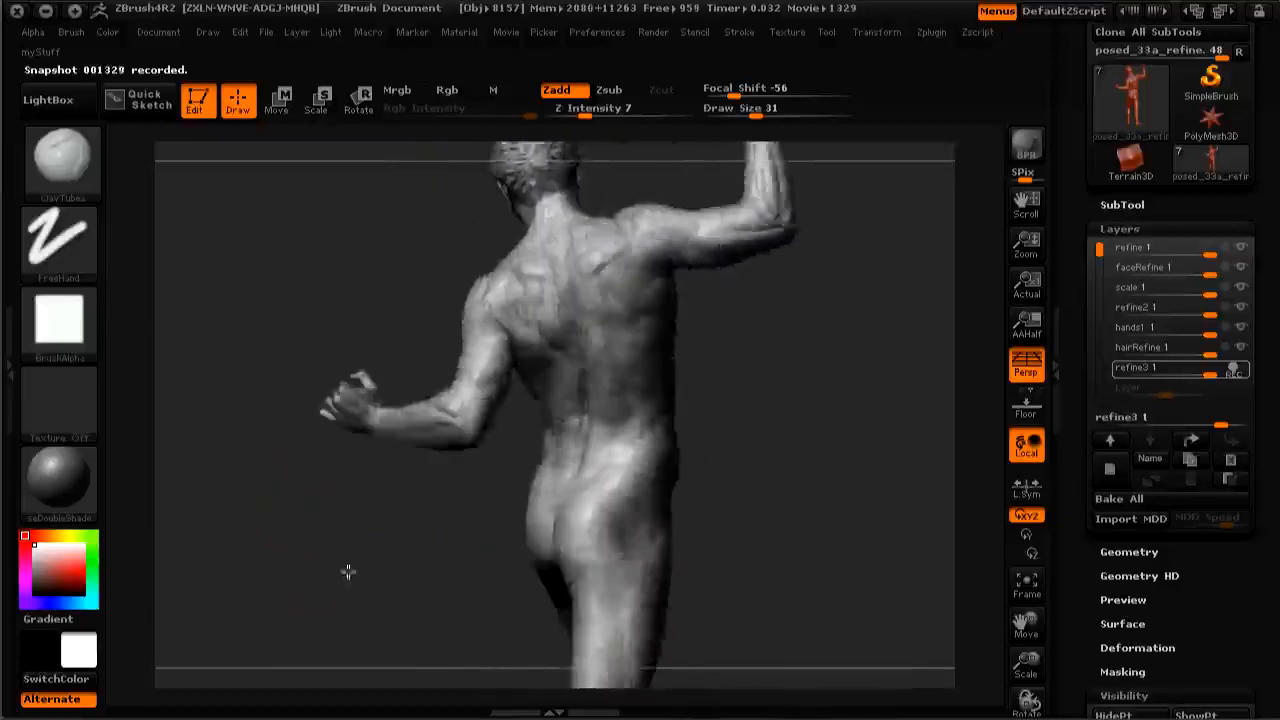
pyautogui.moveTo(348, 572); pyautogui.dragTo(560, 518)
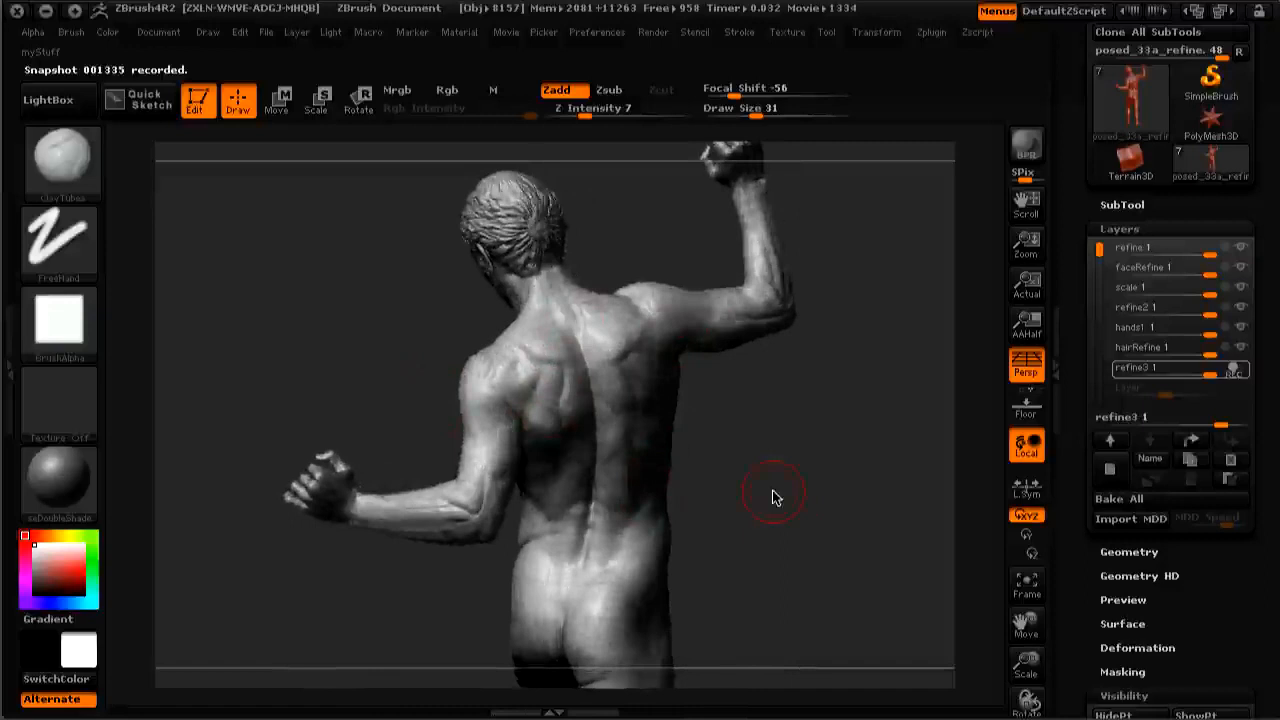
pyautogui.moveTo(776, 496); pyautogui.dragTo(800, 490)
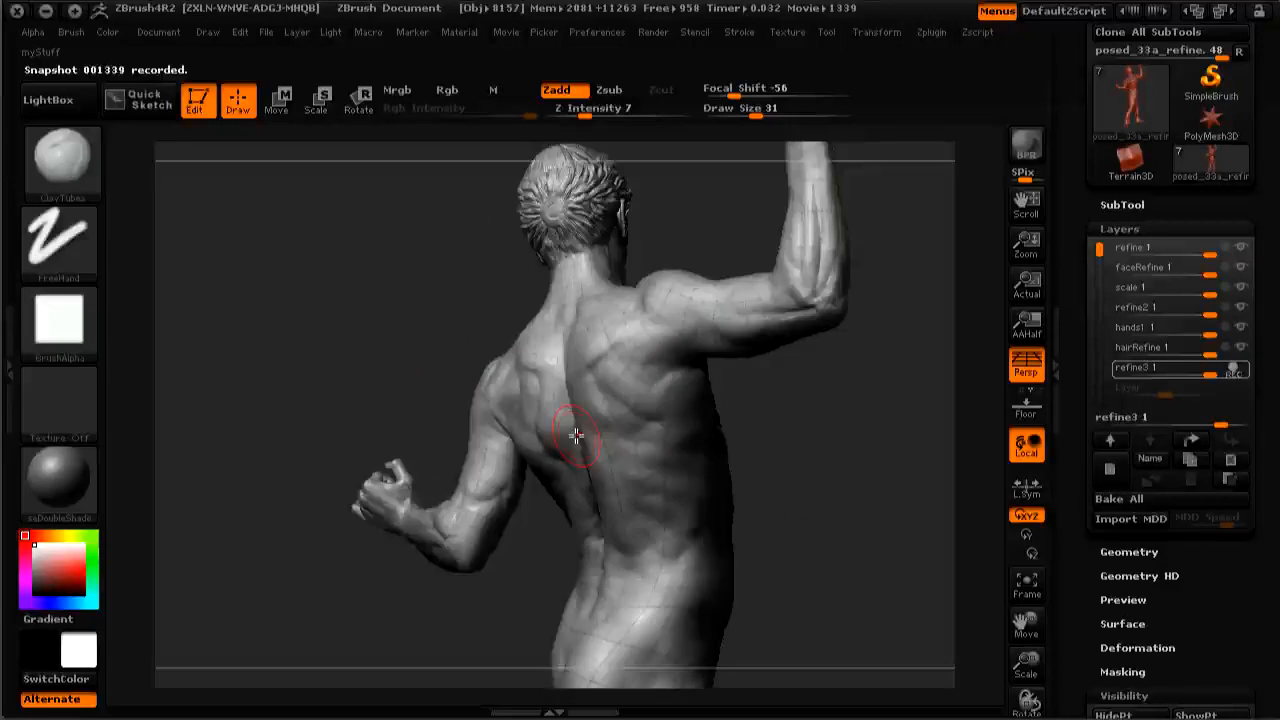
pyautogui.moveTo(576, 436); pyautogui.dragTo(296, 390)
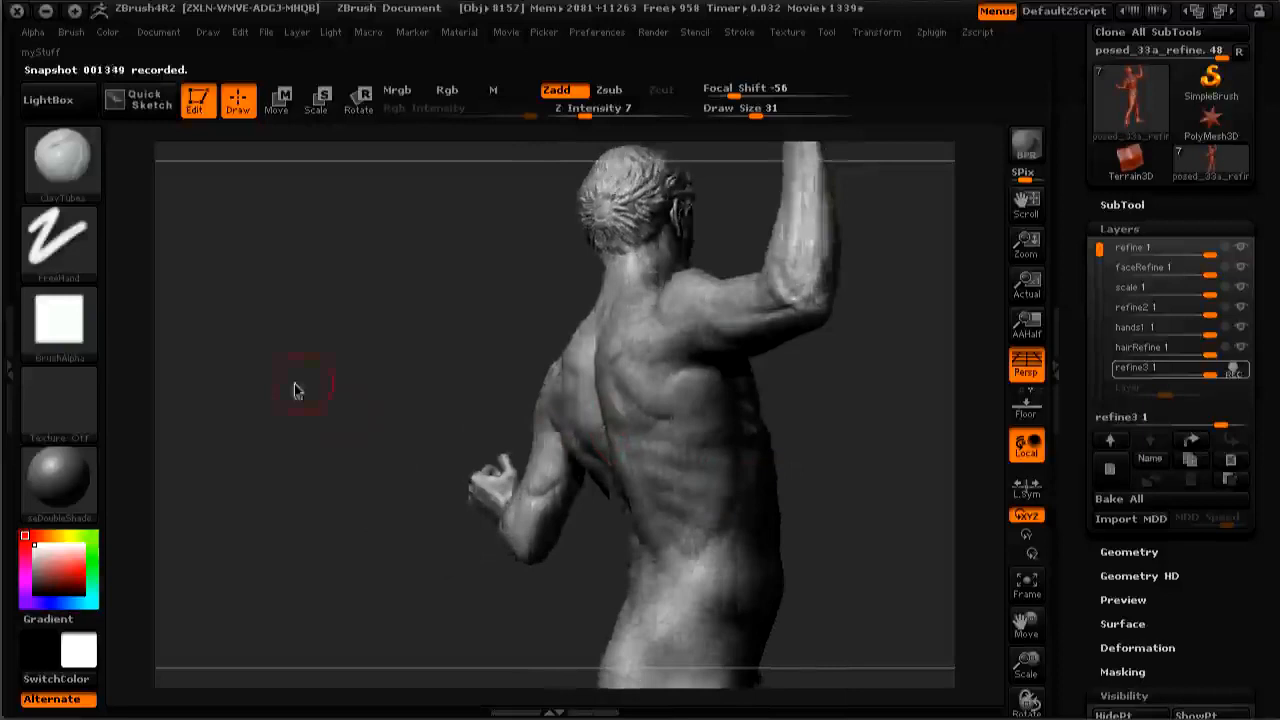
# Step: Turn the figure to face forward and zoom close on the chest and shoulder
pyautogui.moveTo(300, 390); pyautogui.dragTo(560, 524)
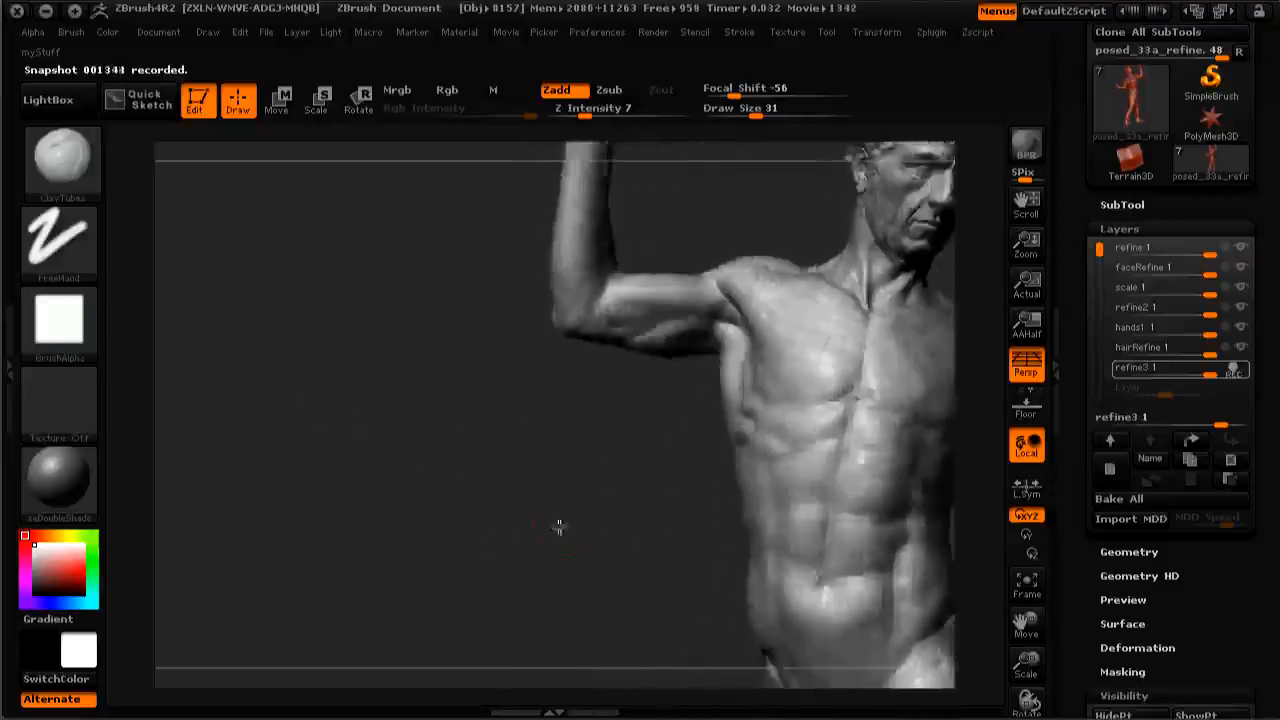
pyautogui.moveTo(558, 528); pyautogui.dragTo(404, 504)
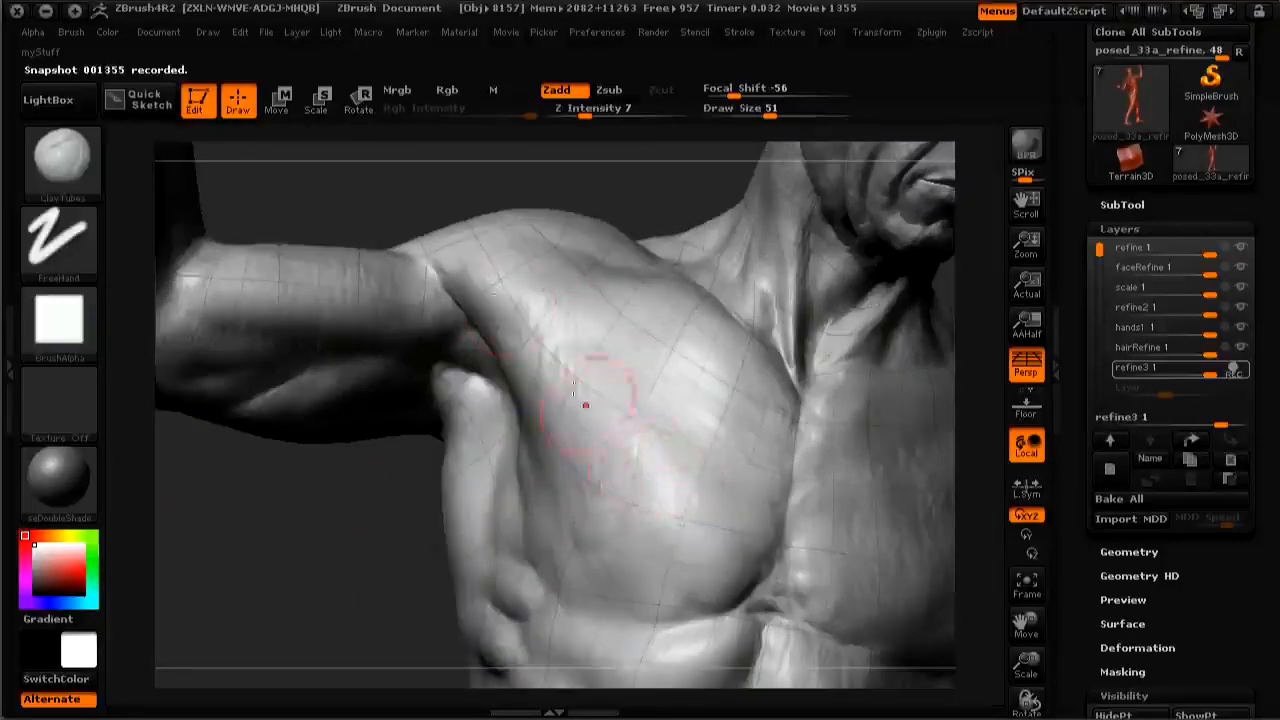
# Step: Sculpt the pectoral near the shoulder, then smooth it along the armpit edge
pyautogui.moveTo(584, 404); pyautogui.dragTo(490, 476)
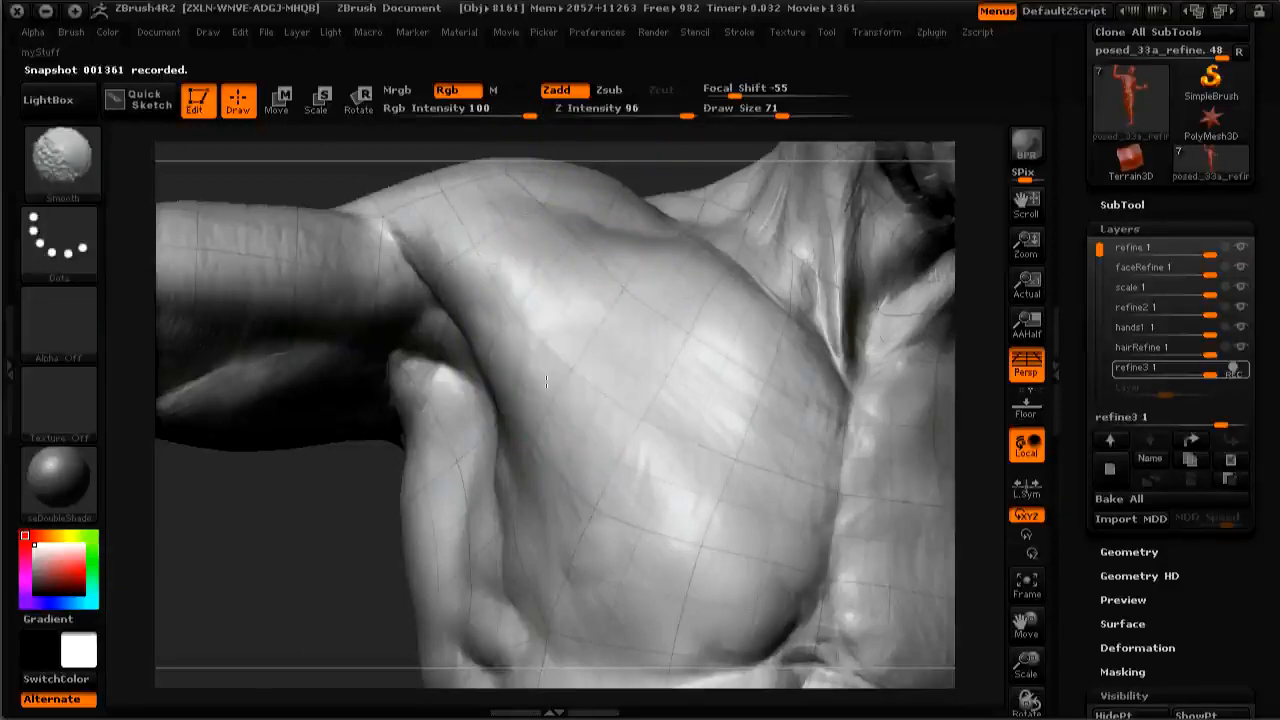
pyautogui.moveTo(712, 348)
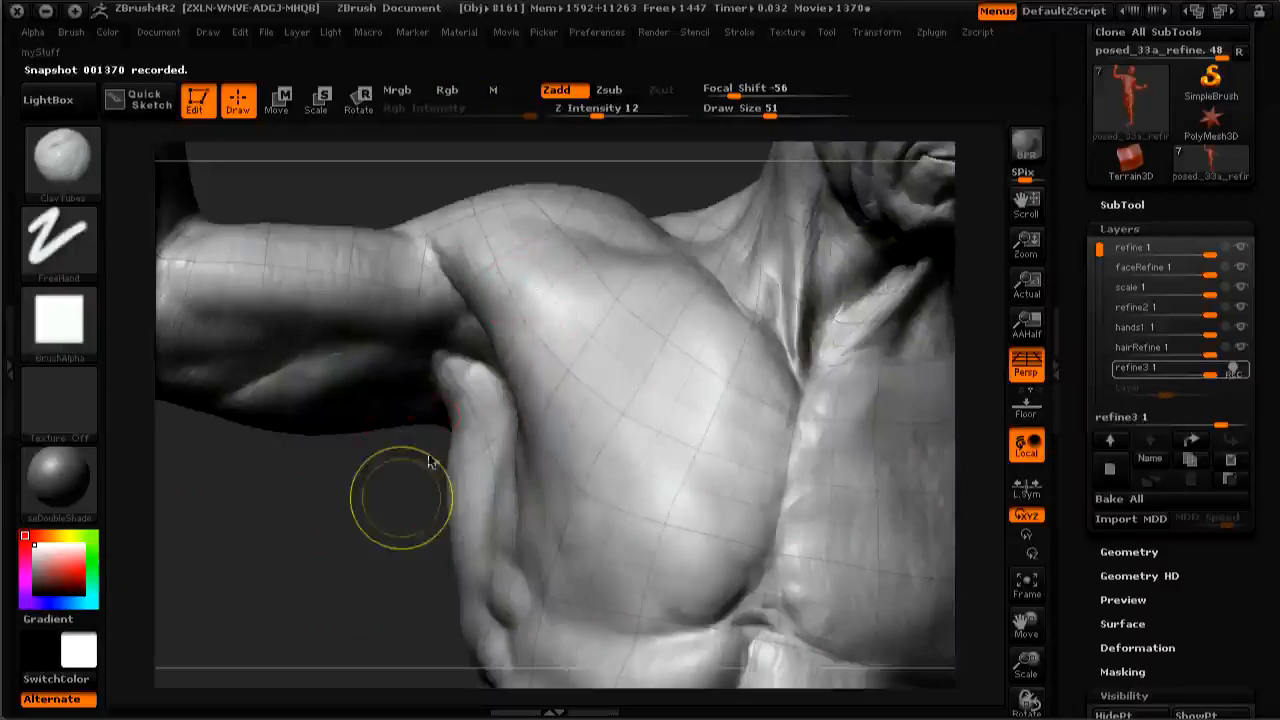
pyautogui.moveTo(588, 400)
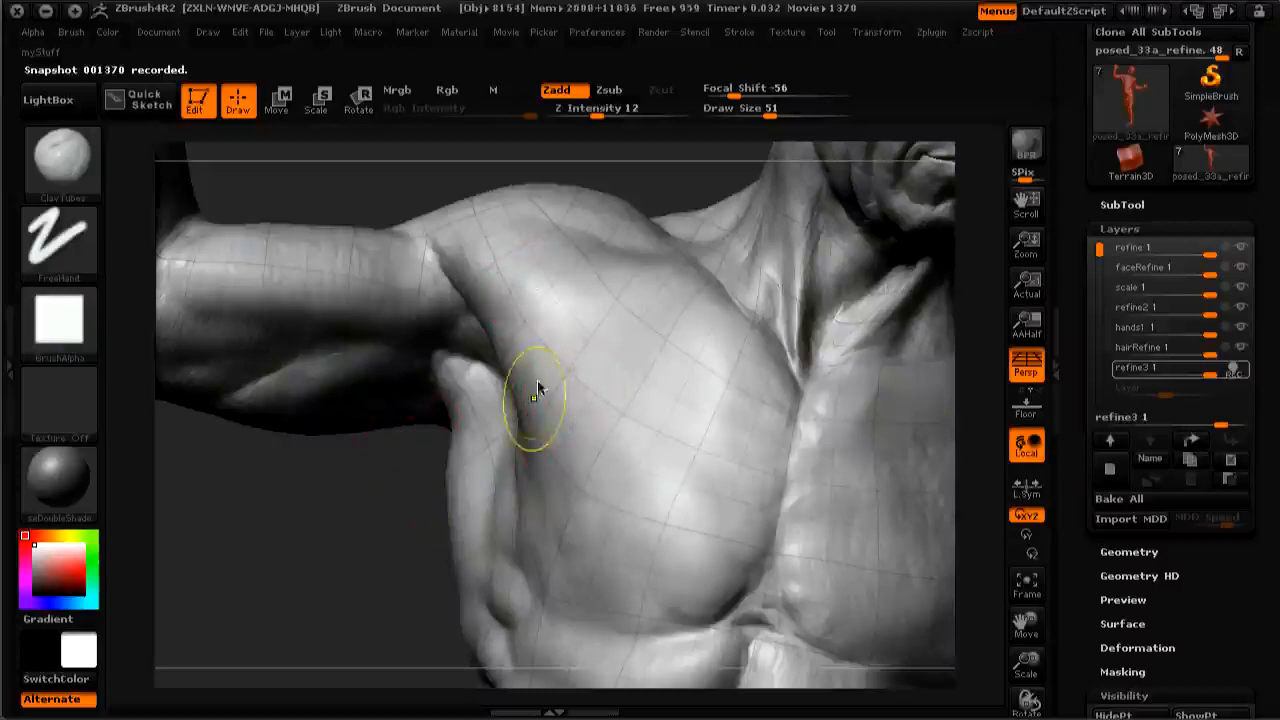
pyautogui.moveTo(556, 368)
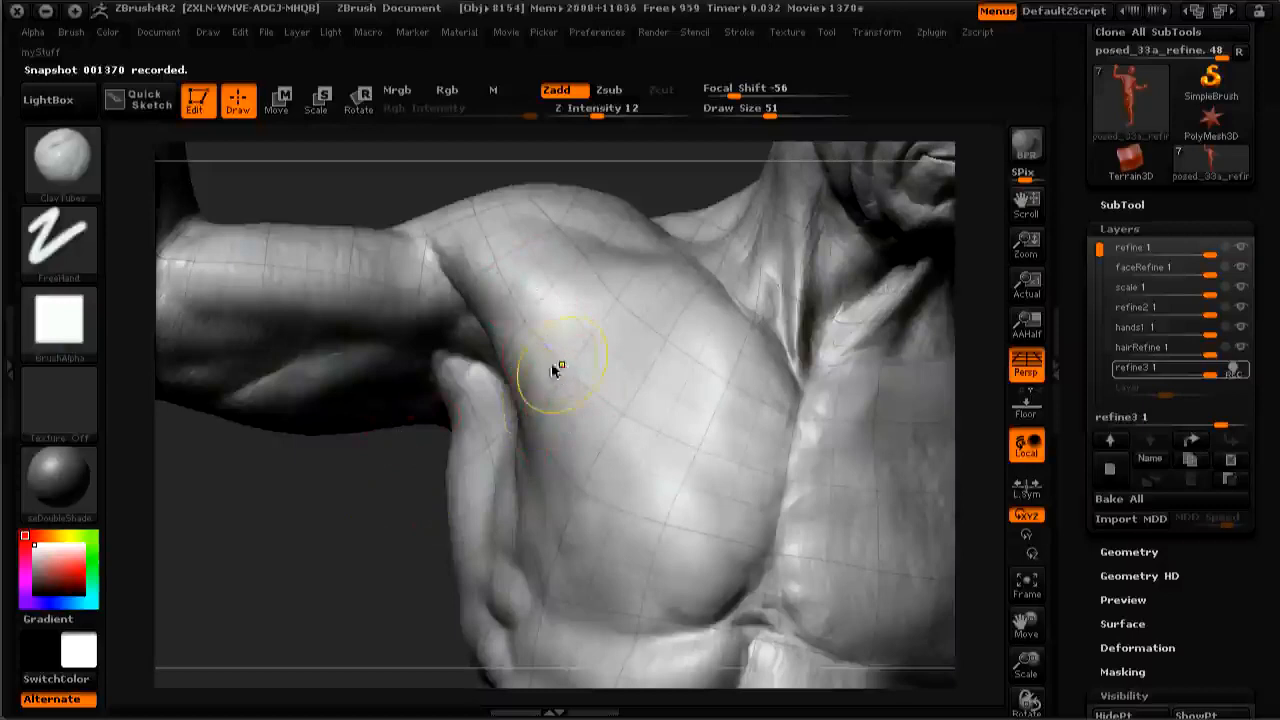
pyautogui.moveTo(556, 372); pyautogui.dragTo(324, 524)
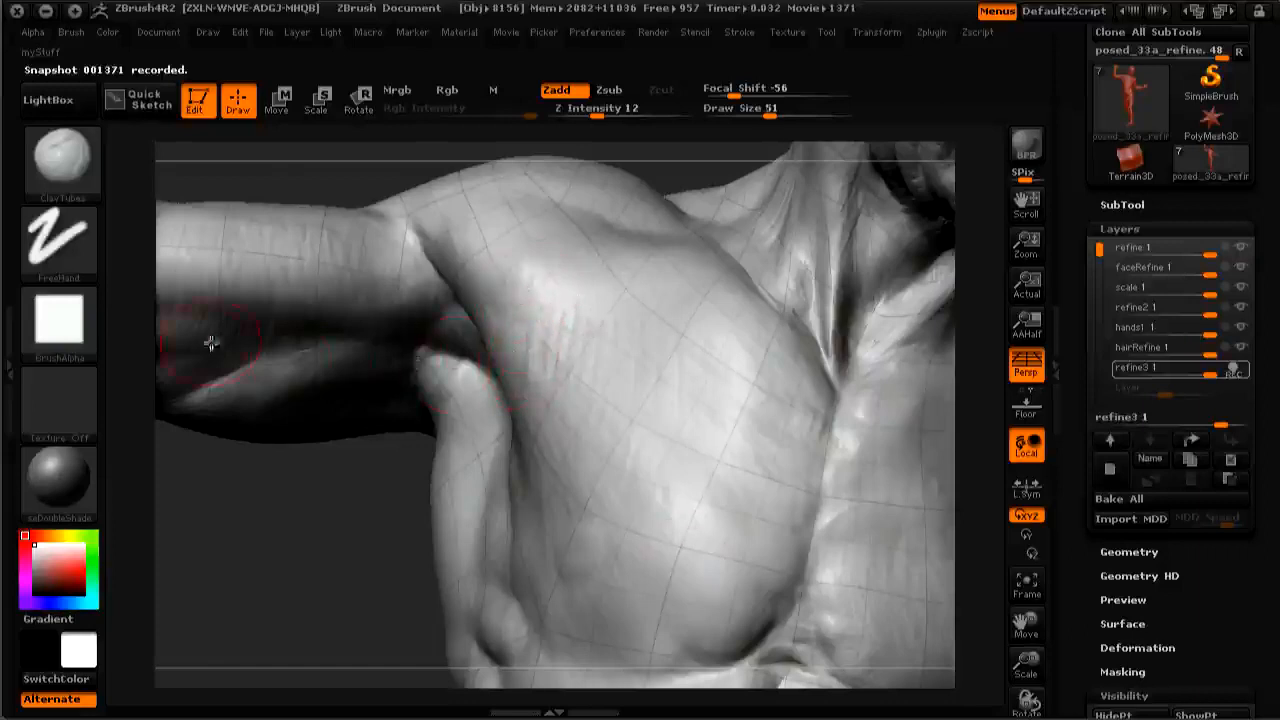
pyautogui.moveTo(636, 404)
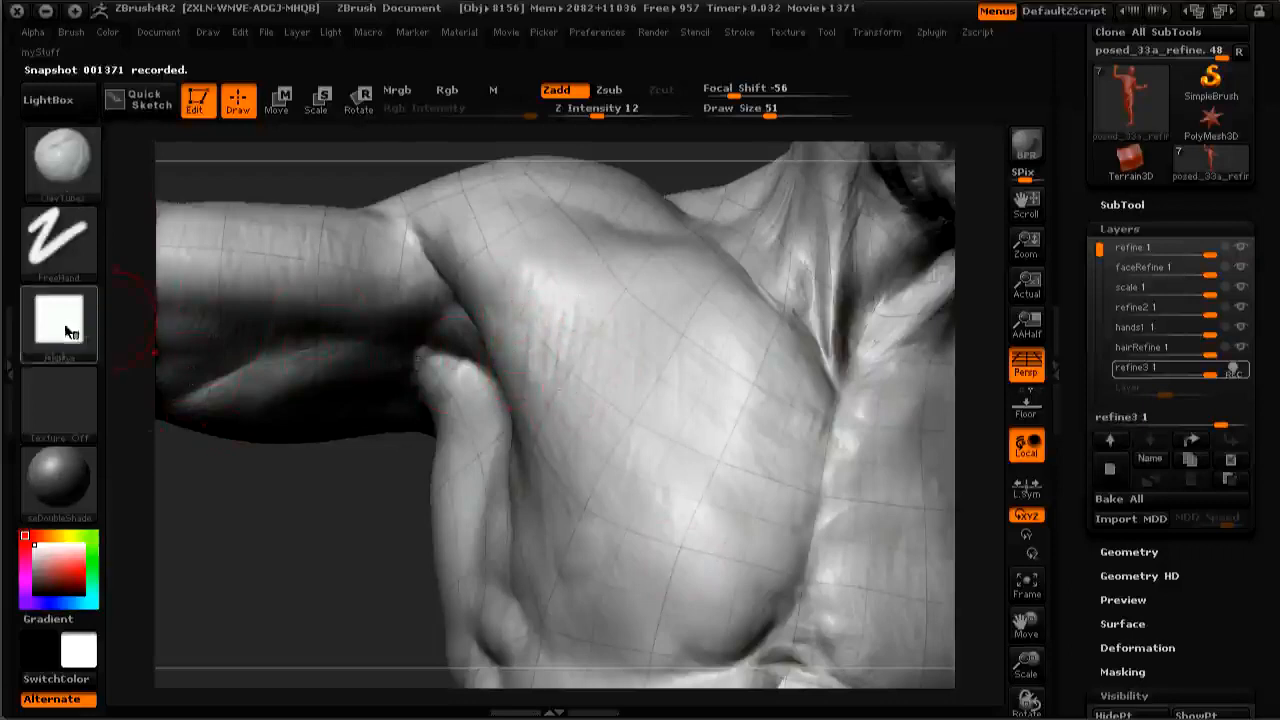
pyautogui.moveTo(58, 324)
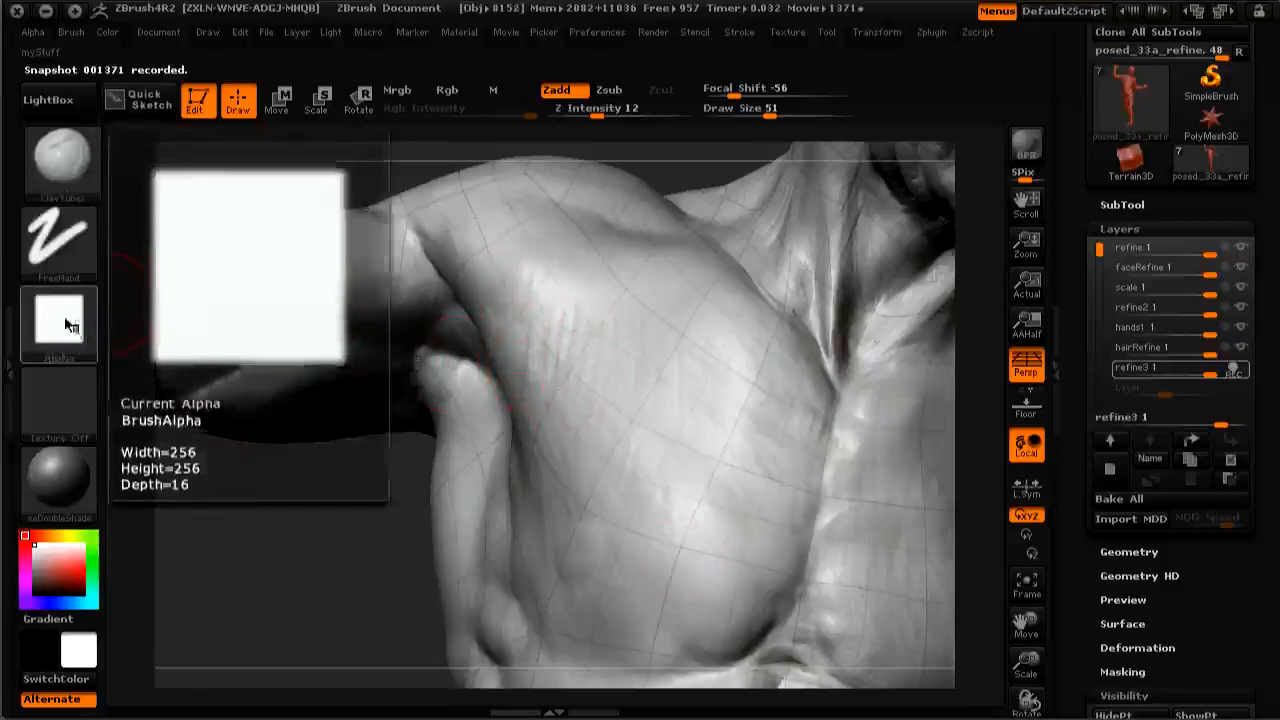
# Step: Choose a brush and alpha from the palettes and lower Z Intensity to 6
pyautogui.click(70, 32)
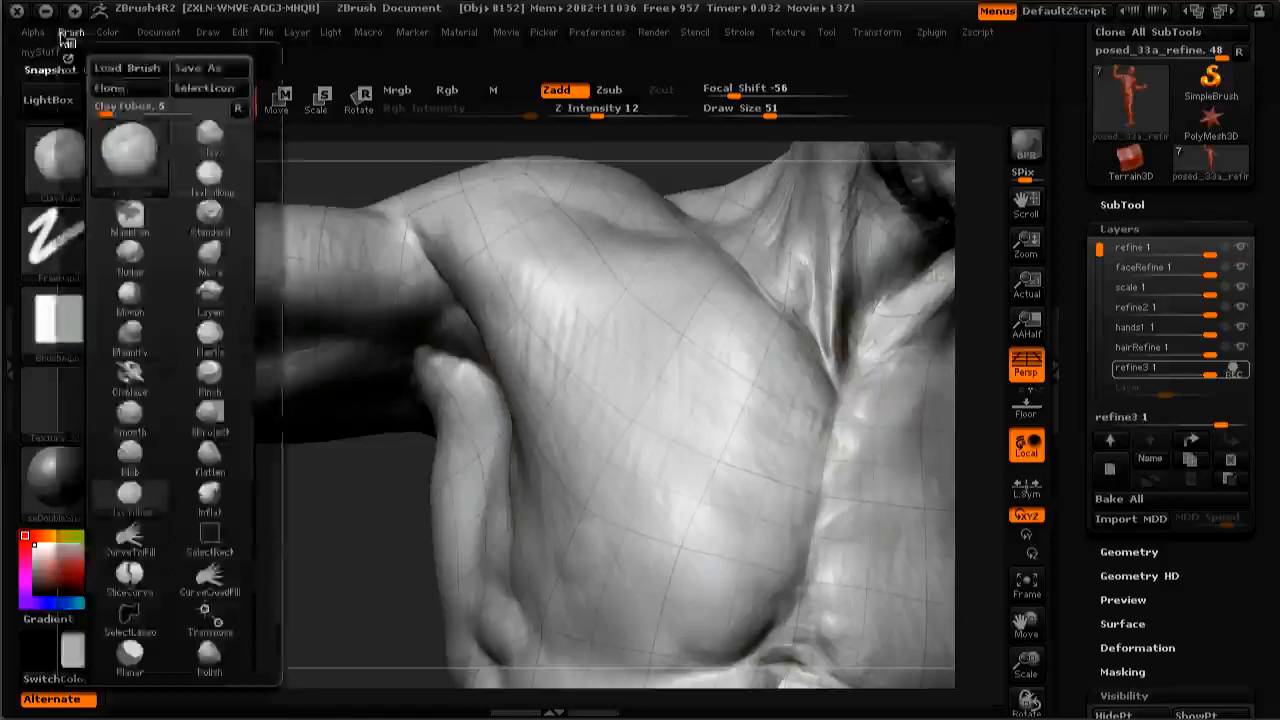
pyautogui.click(32, 32)
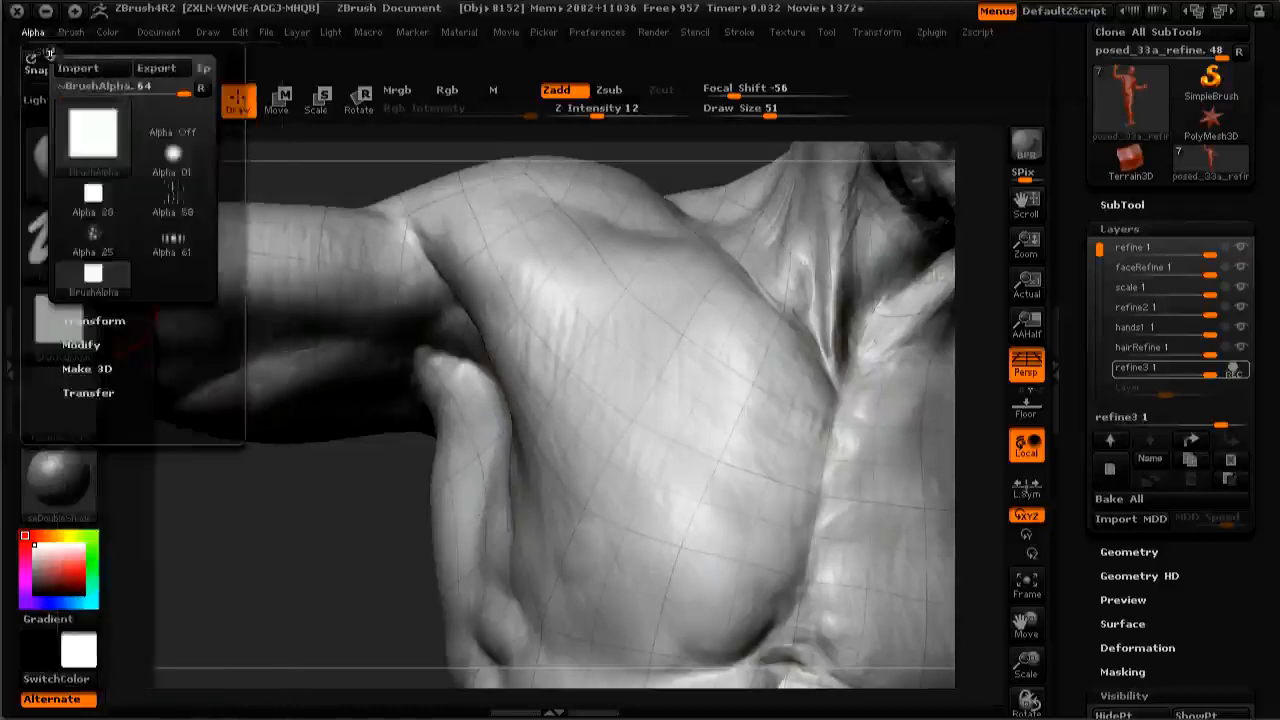
pyautogui.click(80, 344)
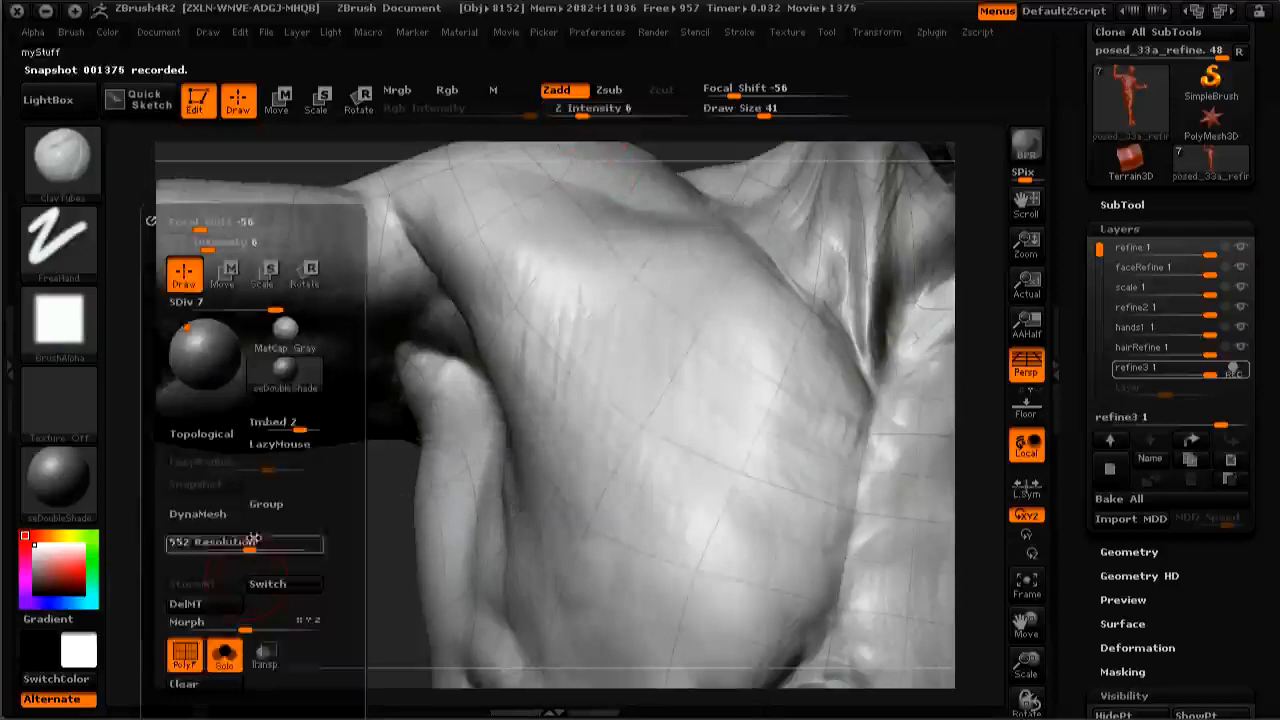
pyautogui.moveTo(284, 420)
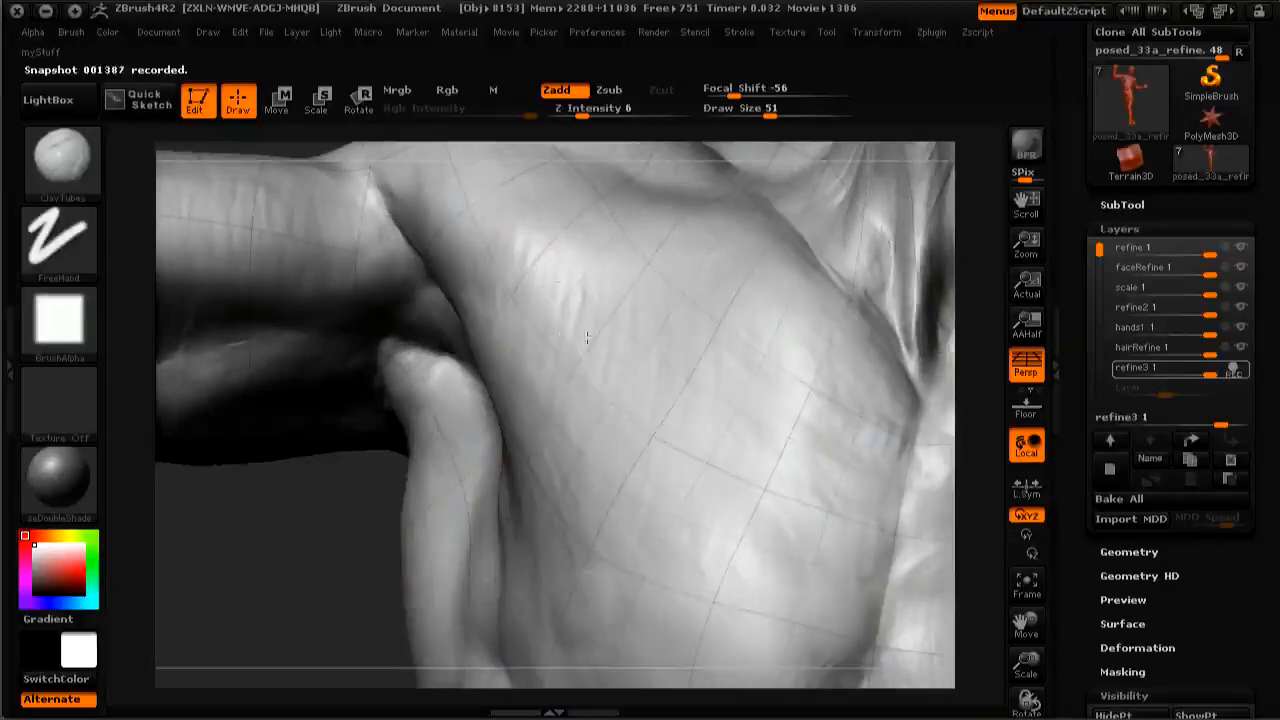
# Step: Make a broad low-intensity correction on the pectoral and soften the crease beneath it
pyautogui.click(496, 338)
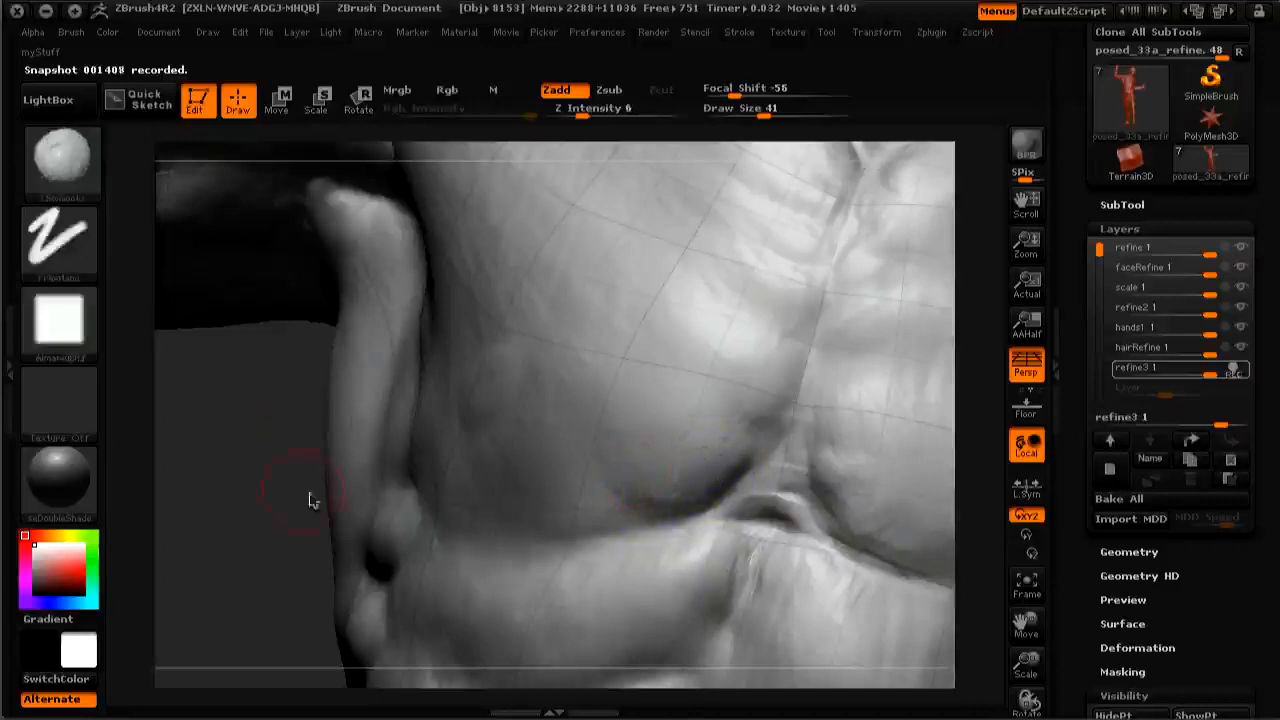
pyautogui.moveTo(240, 520)
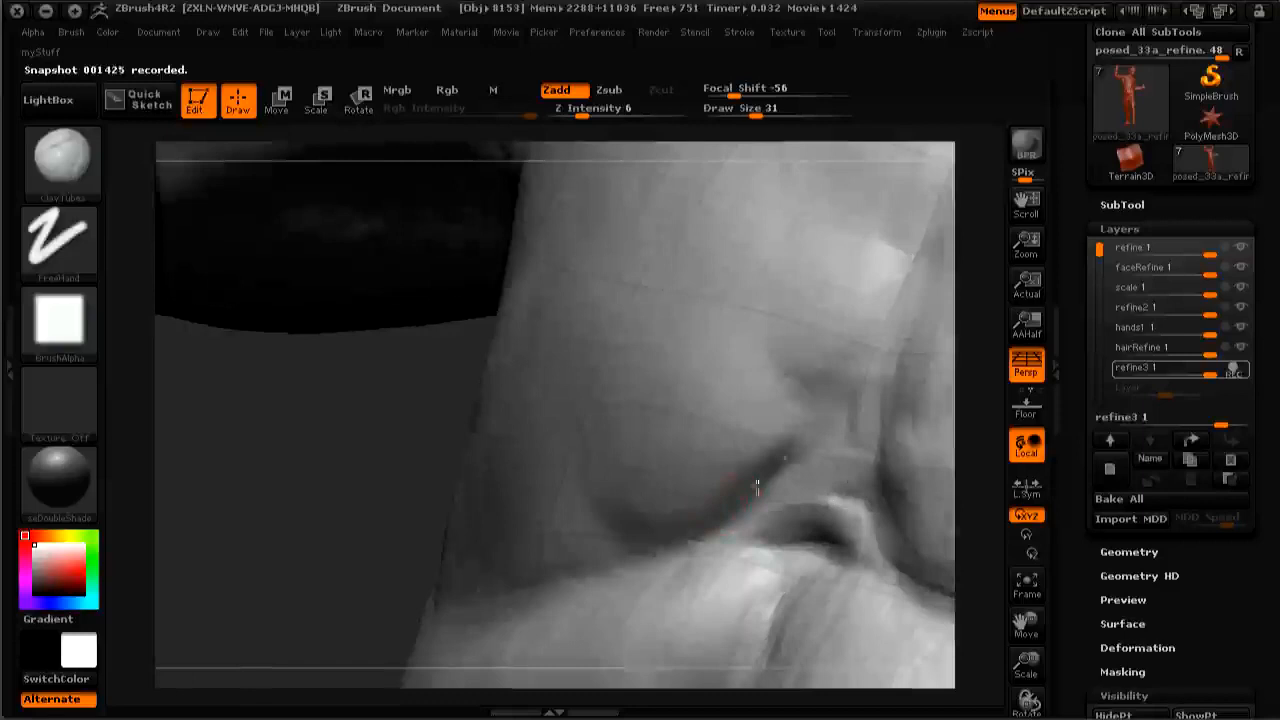
pyautogui.moveTo(756, 488); pyautogui.dragTo(490, 516)
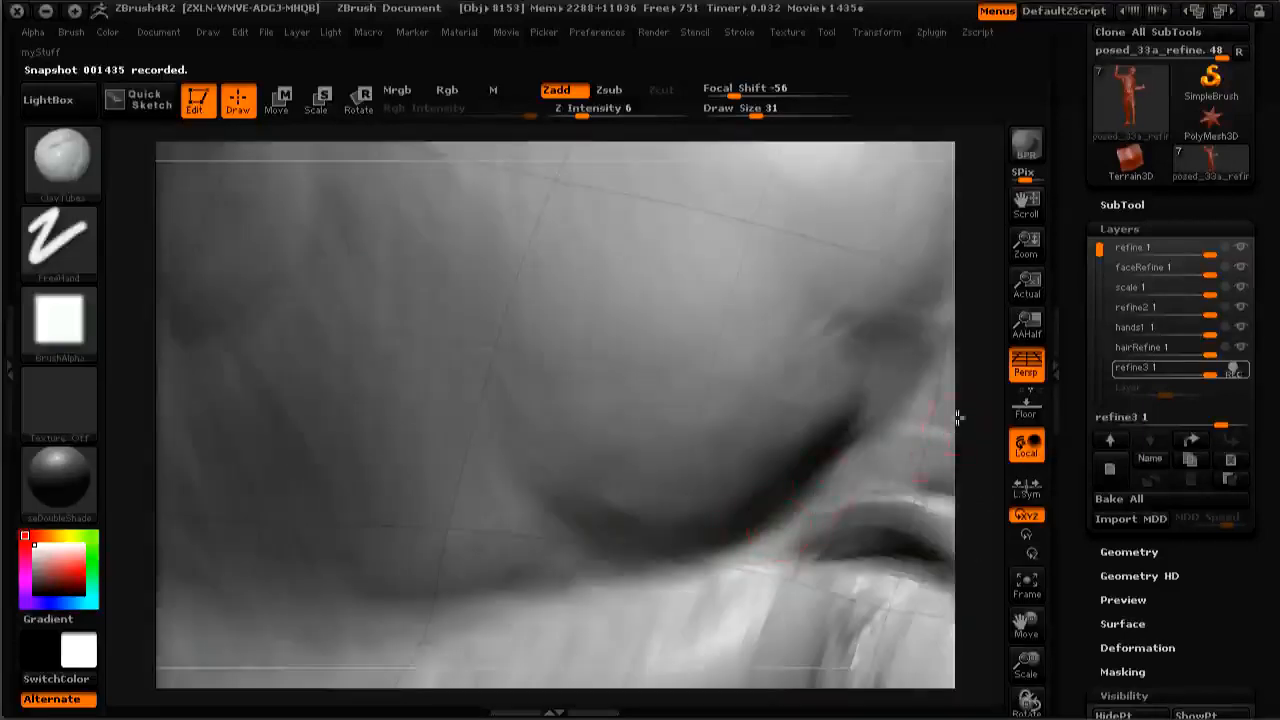
# Step: Sculpt the fold under the chest, then smooth the rough surface on the lower chest and ribcage
pyautogui.click(764, 500)
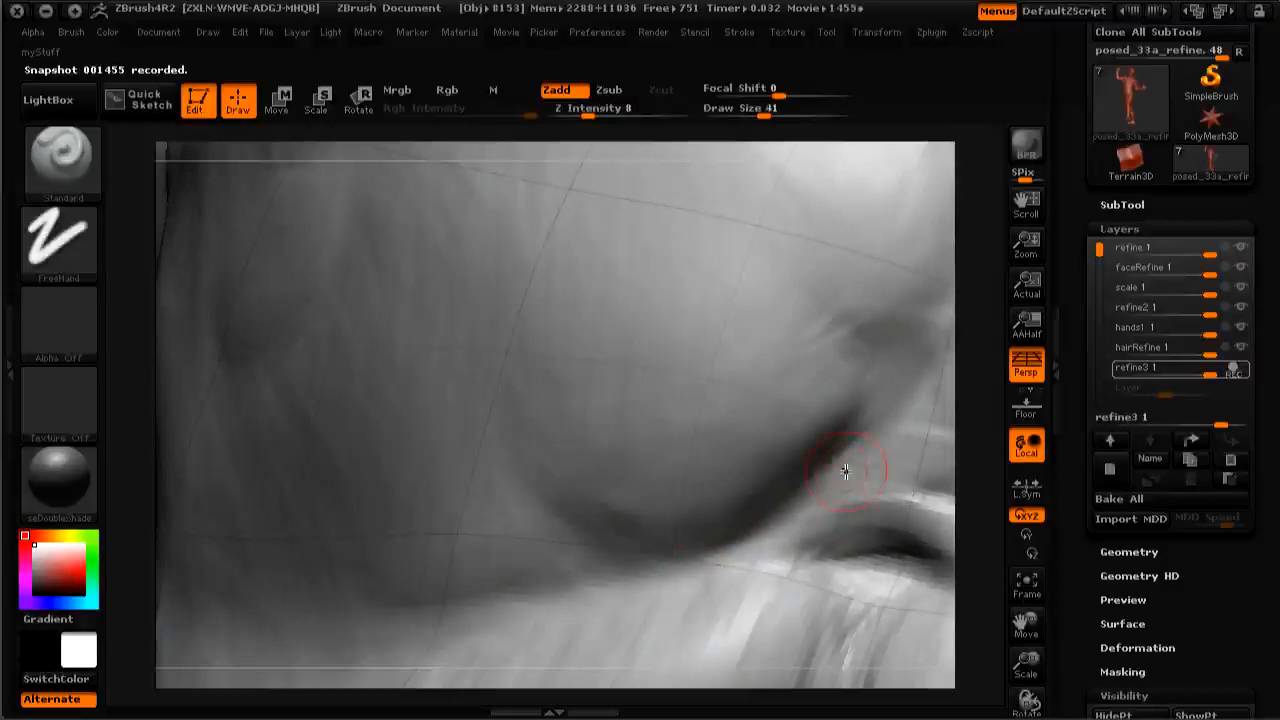
pyautogui.moveTo(844, 470); pyautogui.dragTo(764, 510)
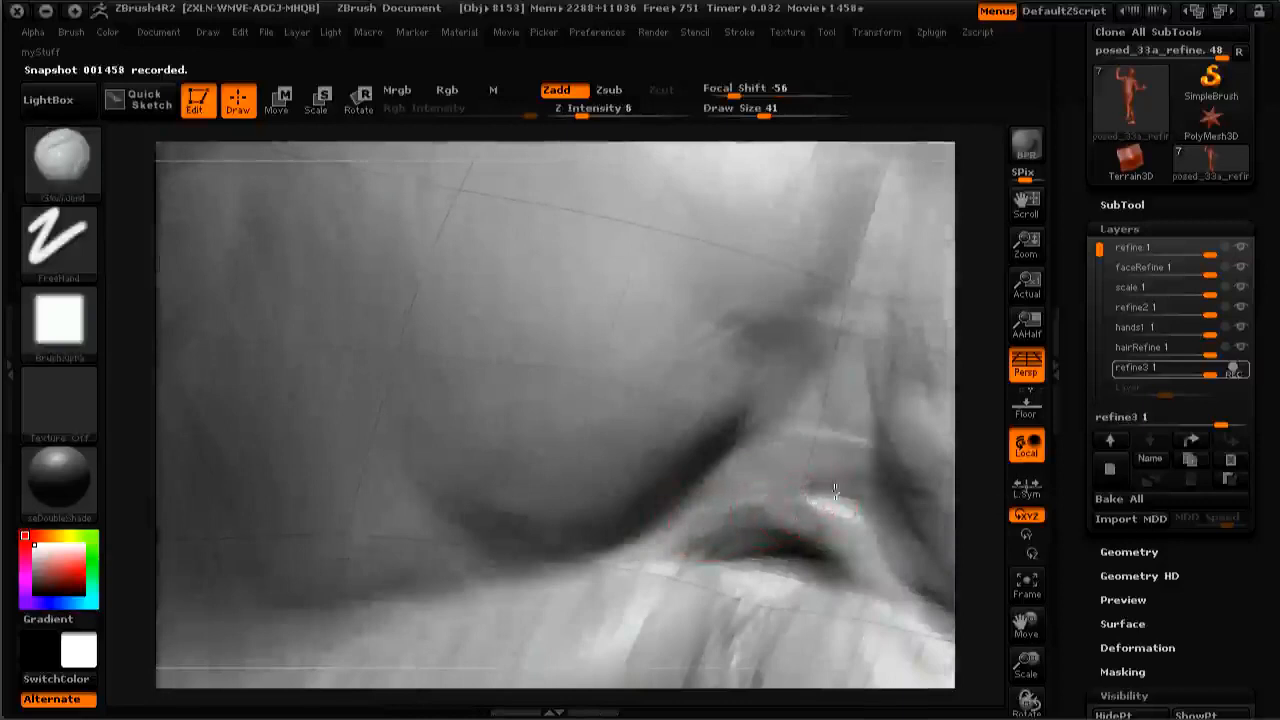
pyautogui.click(616, 110)
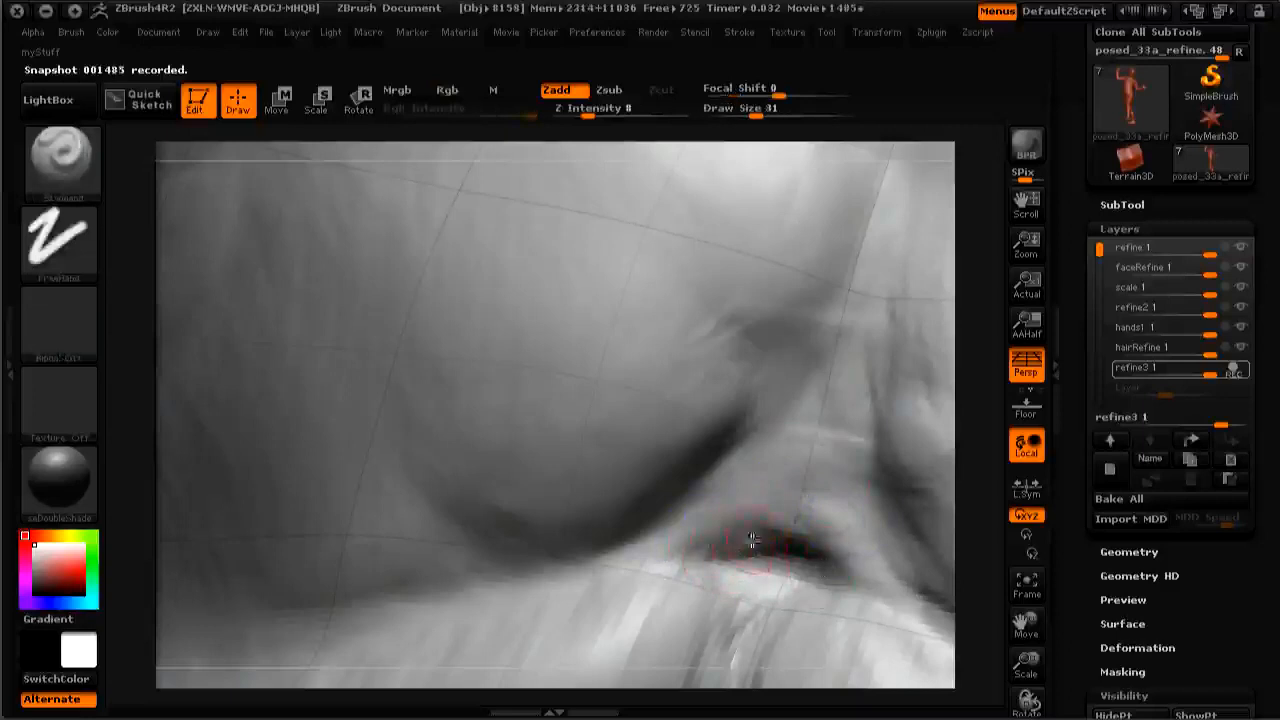
pyautogui.click(752, 536)
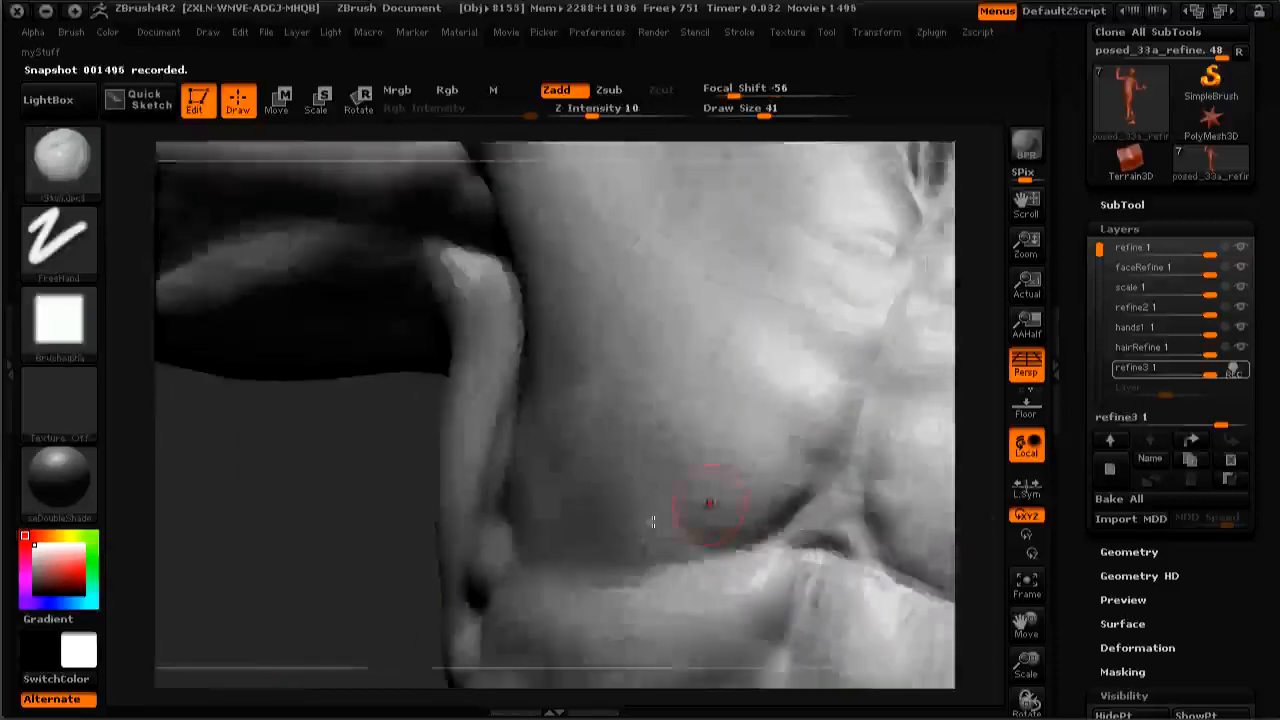
pyautogui.moveTo(652, 520); pyautogui.dragTo(332, 570)
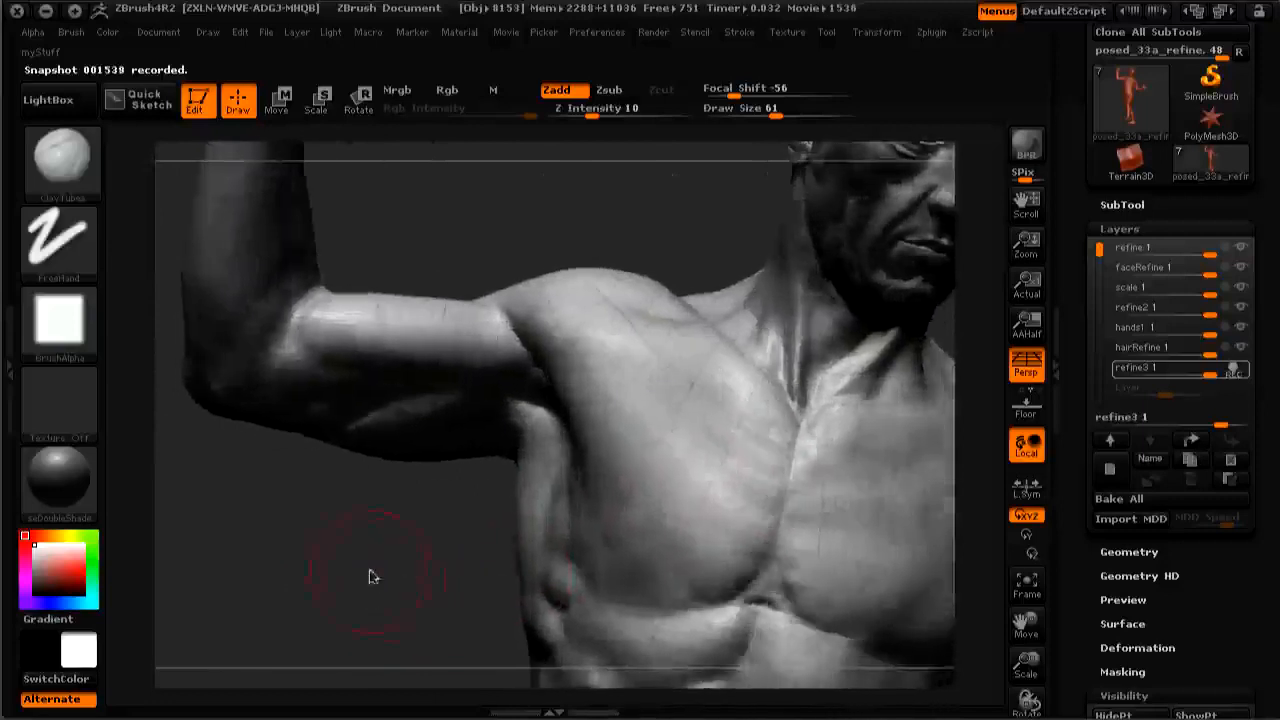
# Step: Smooth the raised arm's front deltoid and the upper chest near the collarbone
pyautogui.moveTo(372, 576); pyautogui.dragTo(620, 460)
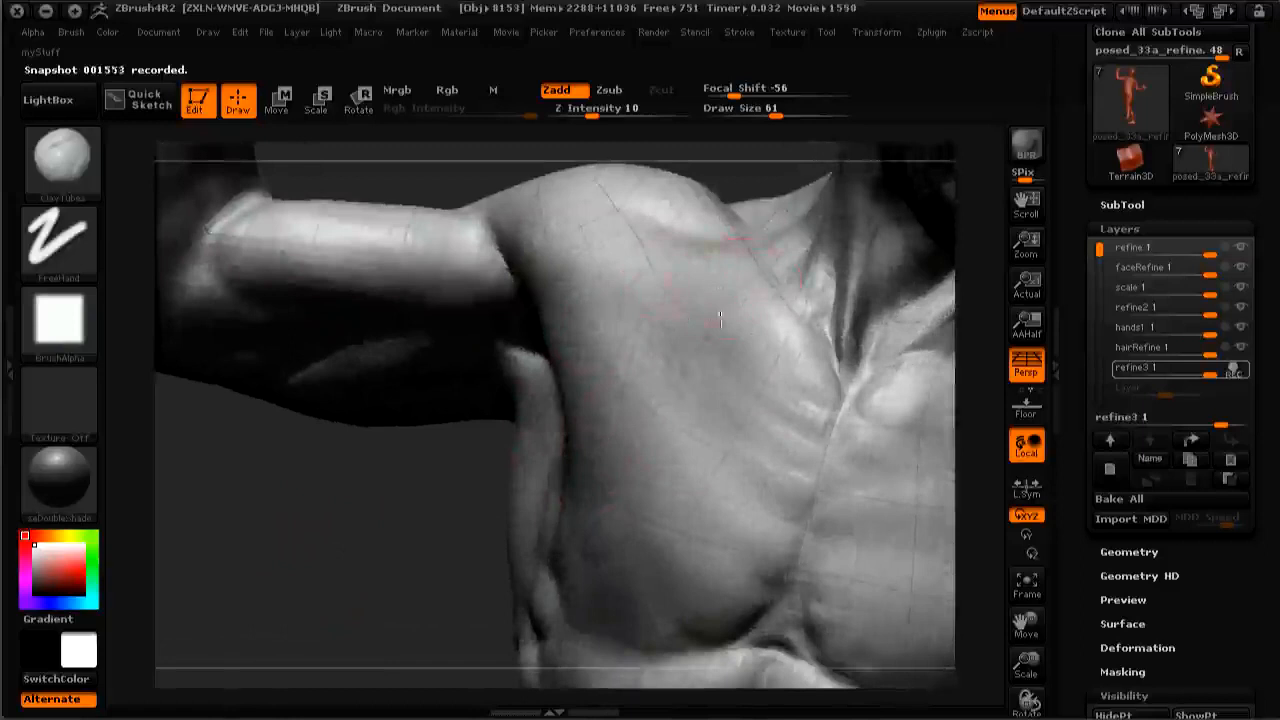
pyautogui.moveTo(720, 320); pyautogui.dragTo(670, 290)
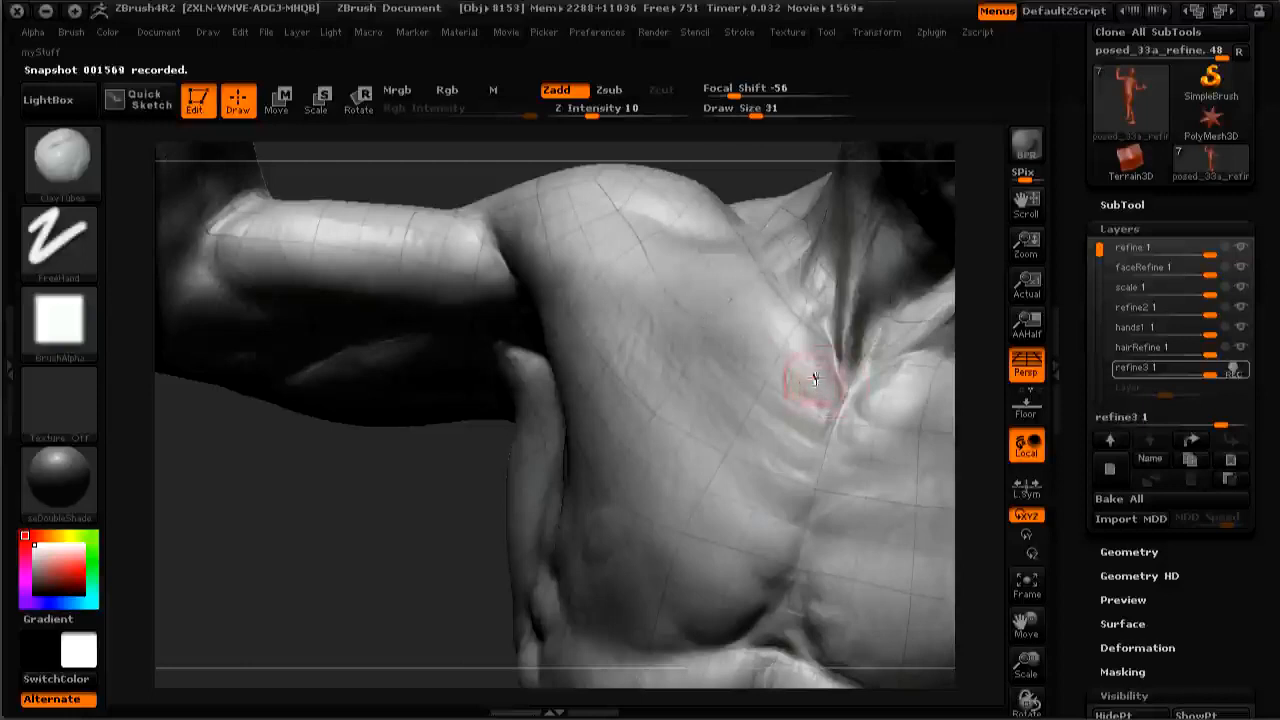
pyautogui.click(810, 360)
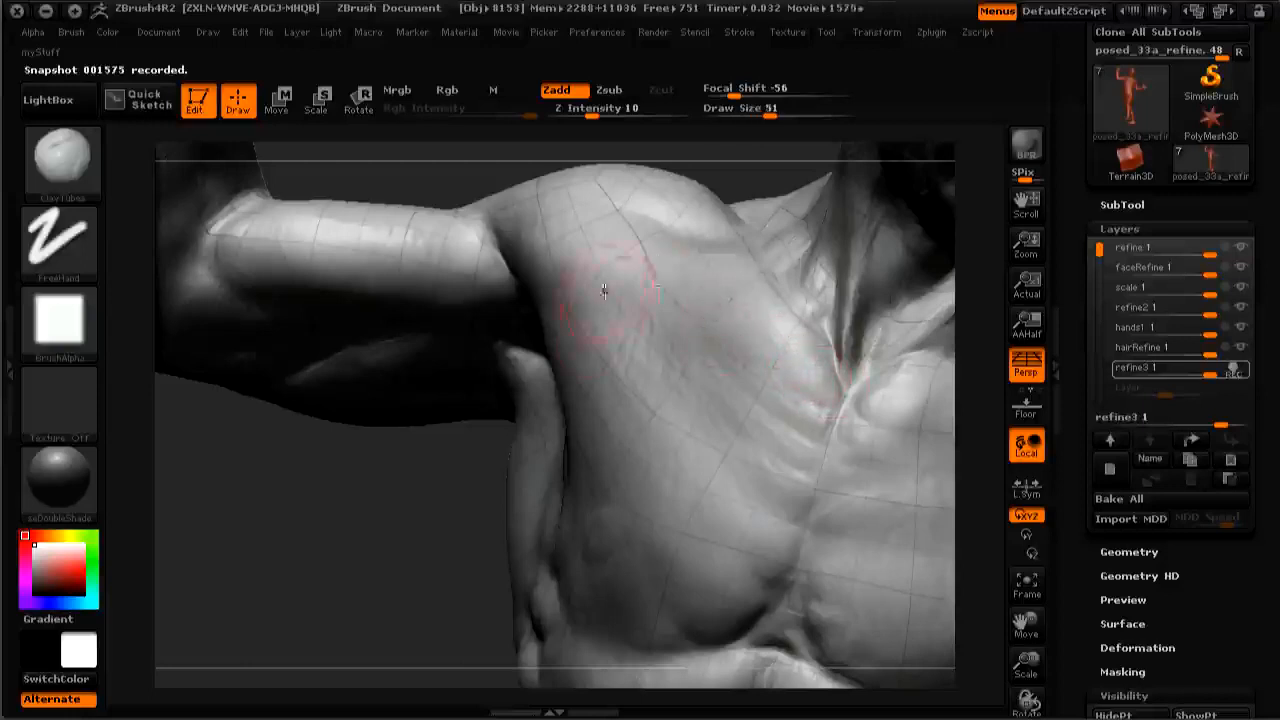
pyautogui.moveTo(604, 290); pyautogui.dragTo(464, 478)
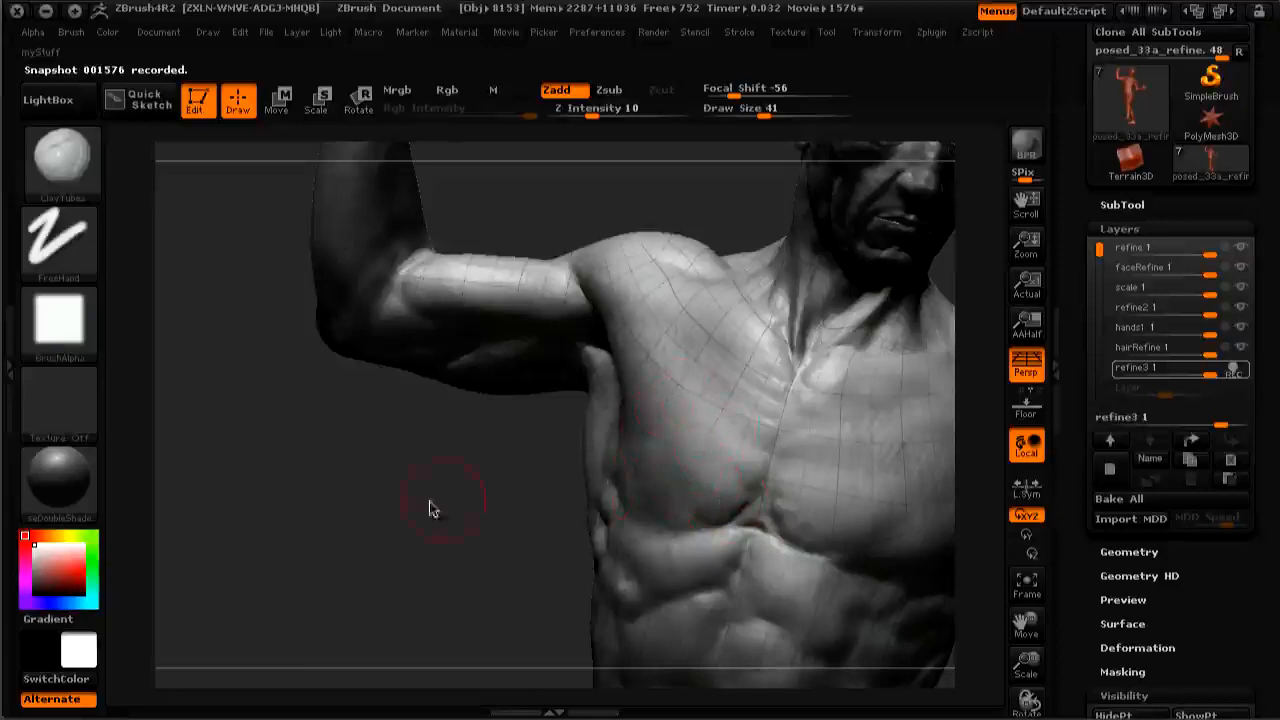
# Step: Reframe the shoulder and load a different sculpting brush for the next pass
pyautogui.moveTo(436, 504); pyautogui.dragTo(740, 456)
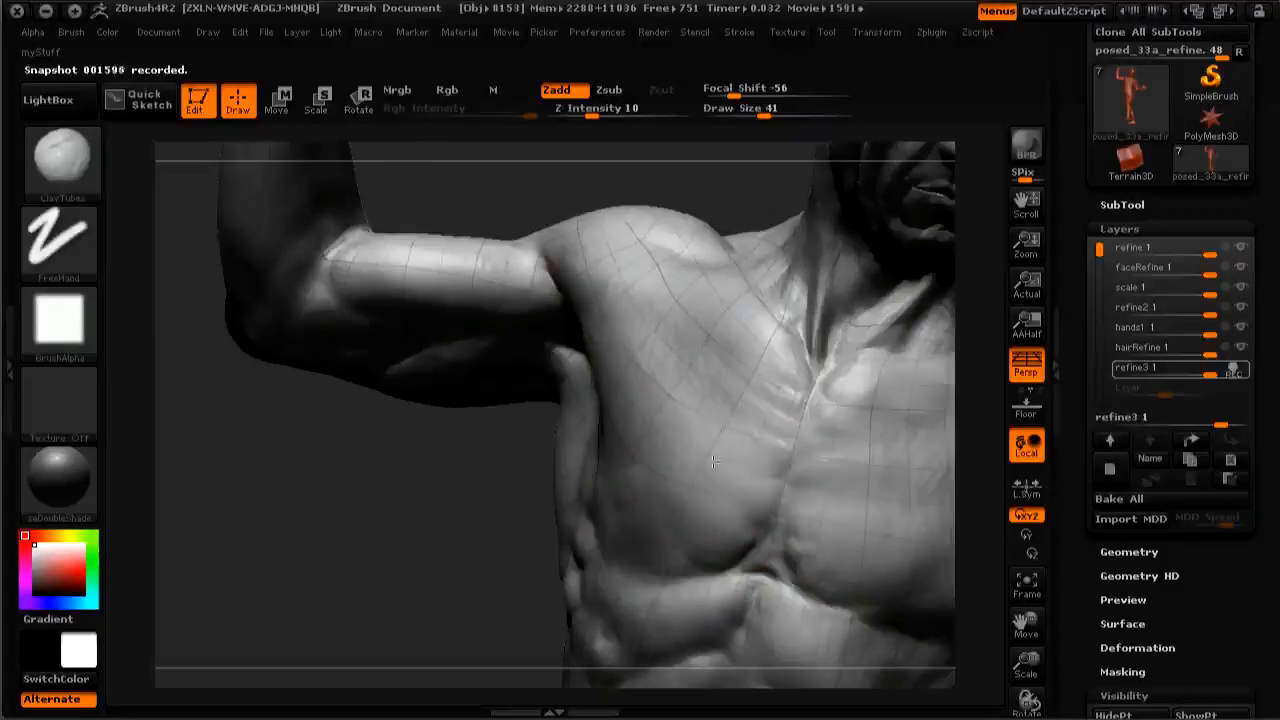
pyautogui.click(730, 430)
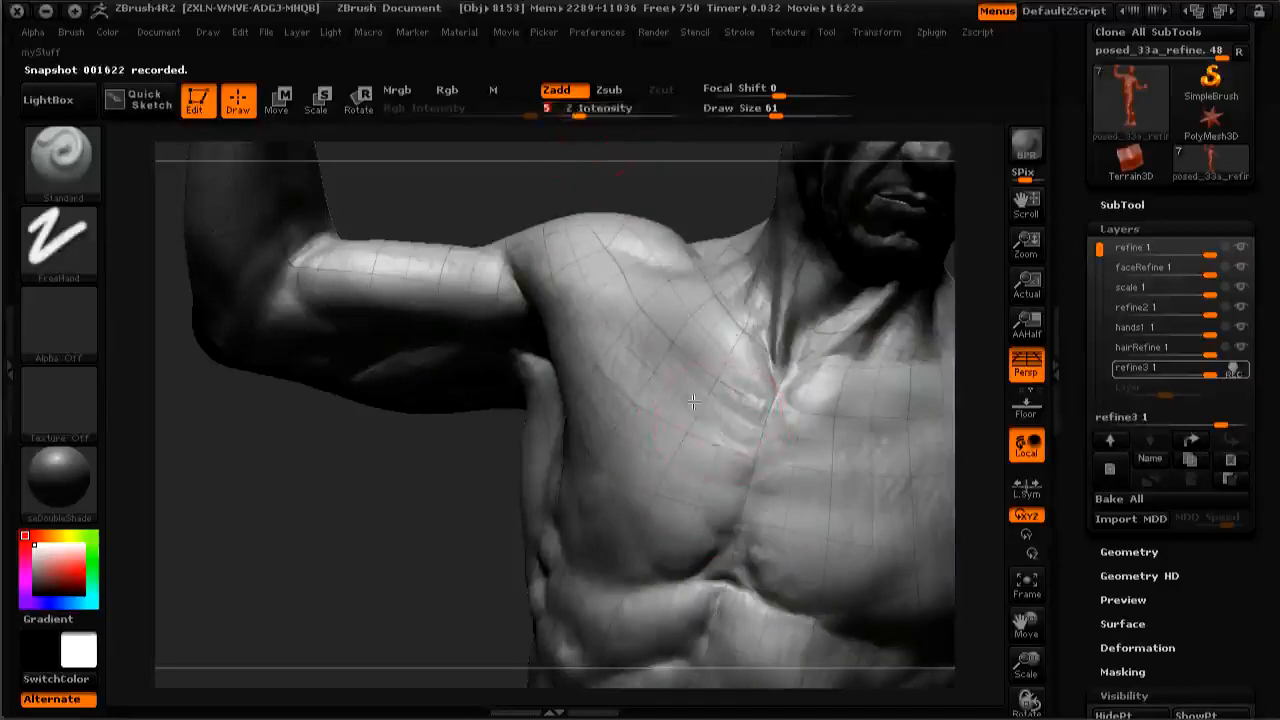
# Step: Build up the lower pectoral edge with low-intensity strokes at Z Intensity 5
pyautogui.click(660, 424)
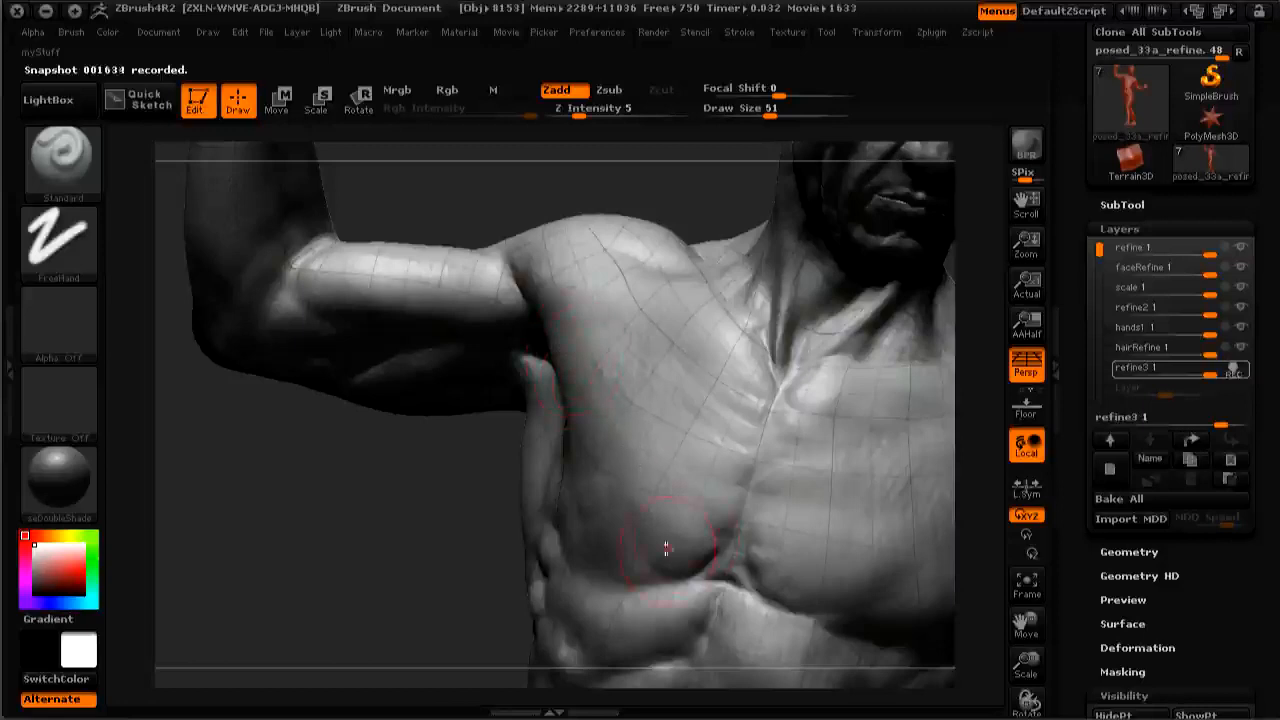
pyautogui.moveTo(668, 548); pyautogui.dragTo(330, 528)
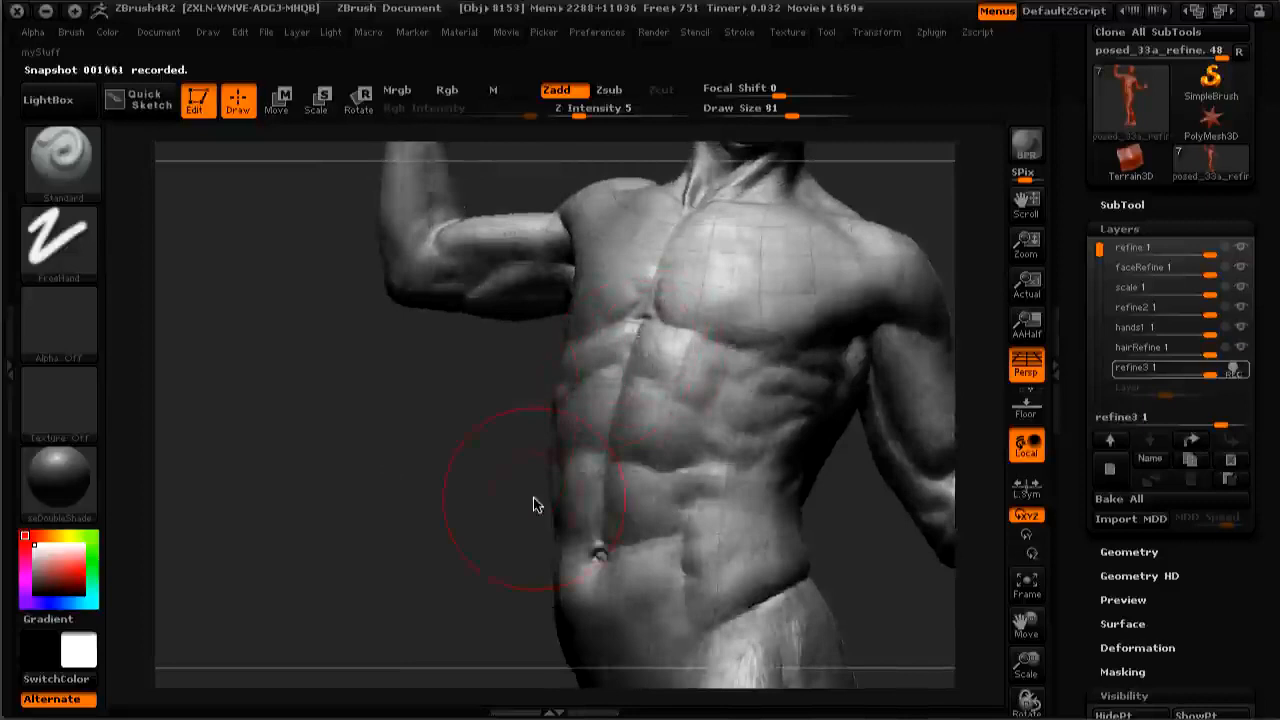
pyautogui.moveTo(392, 492)
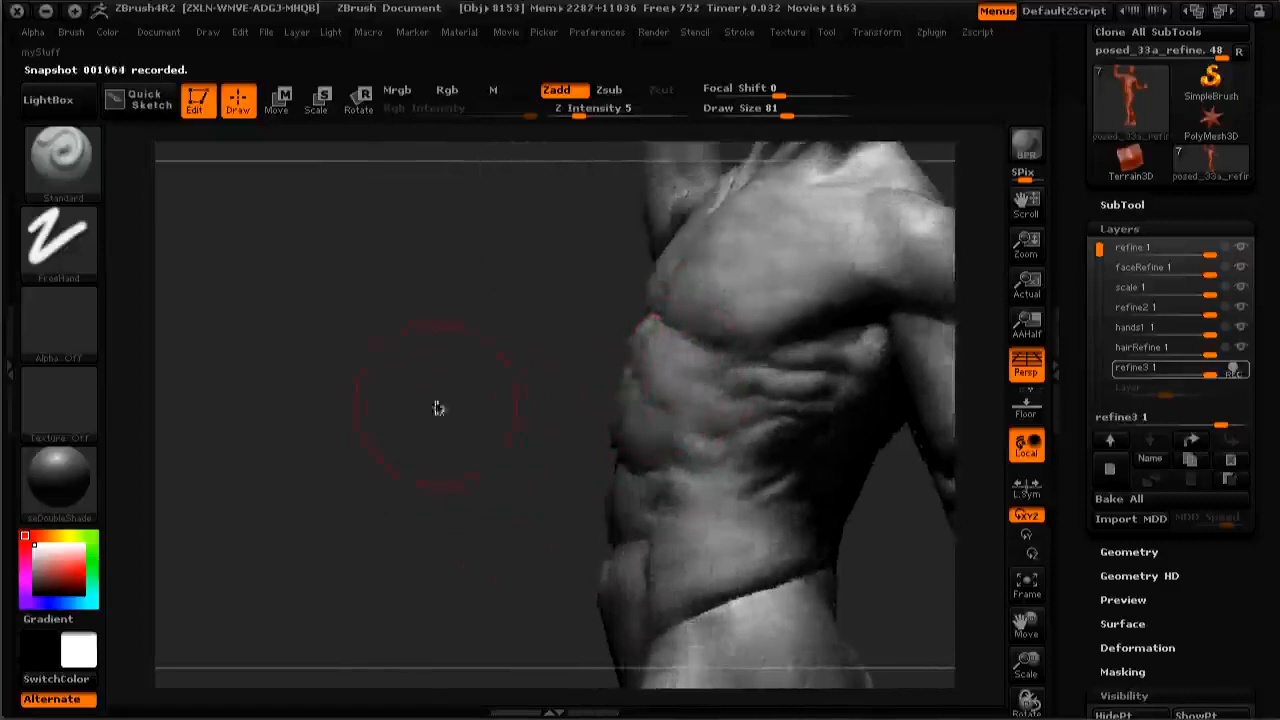
# Step: Reframe from the upper body down to the hip and thigh for broad corrections
pyautogui.moveTo(436, 408); pyautogui.dragTo(298, 518)
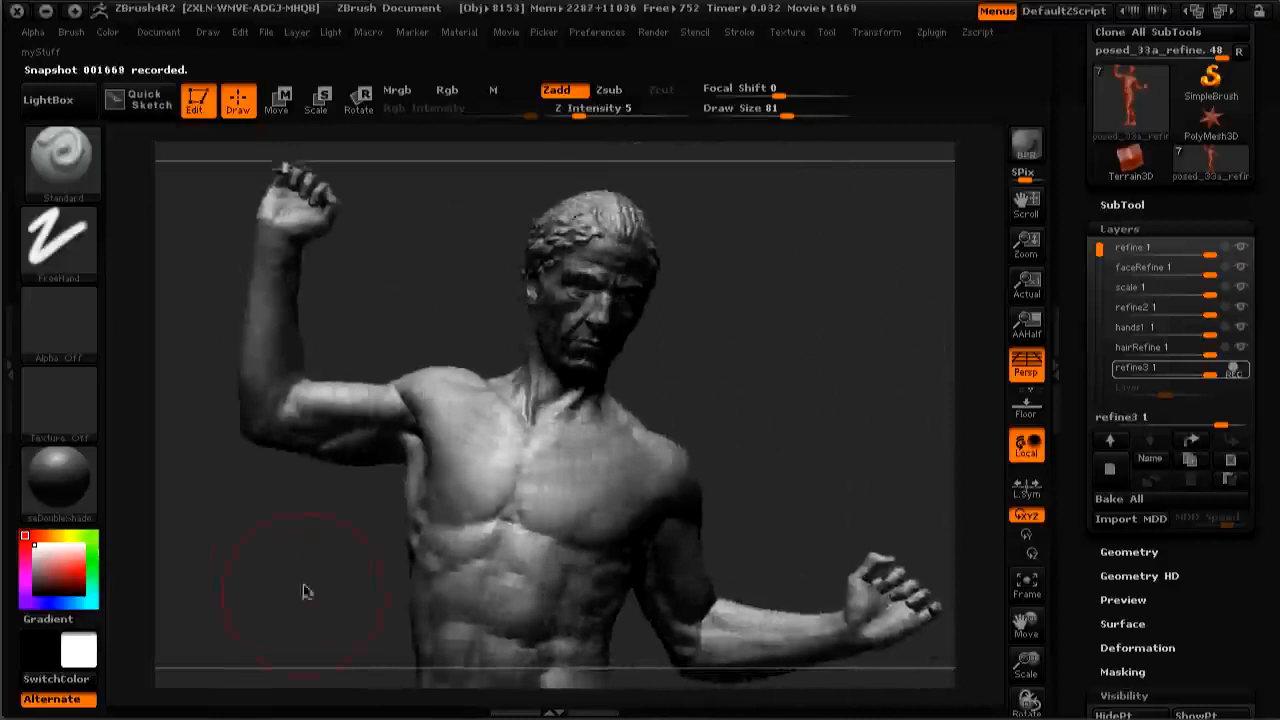
pyautogui.moveTo(308, 590); pyautogui.dragTo(470, 458)
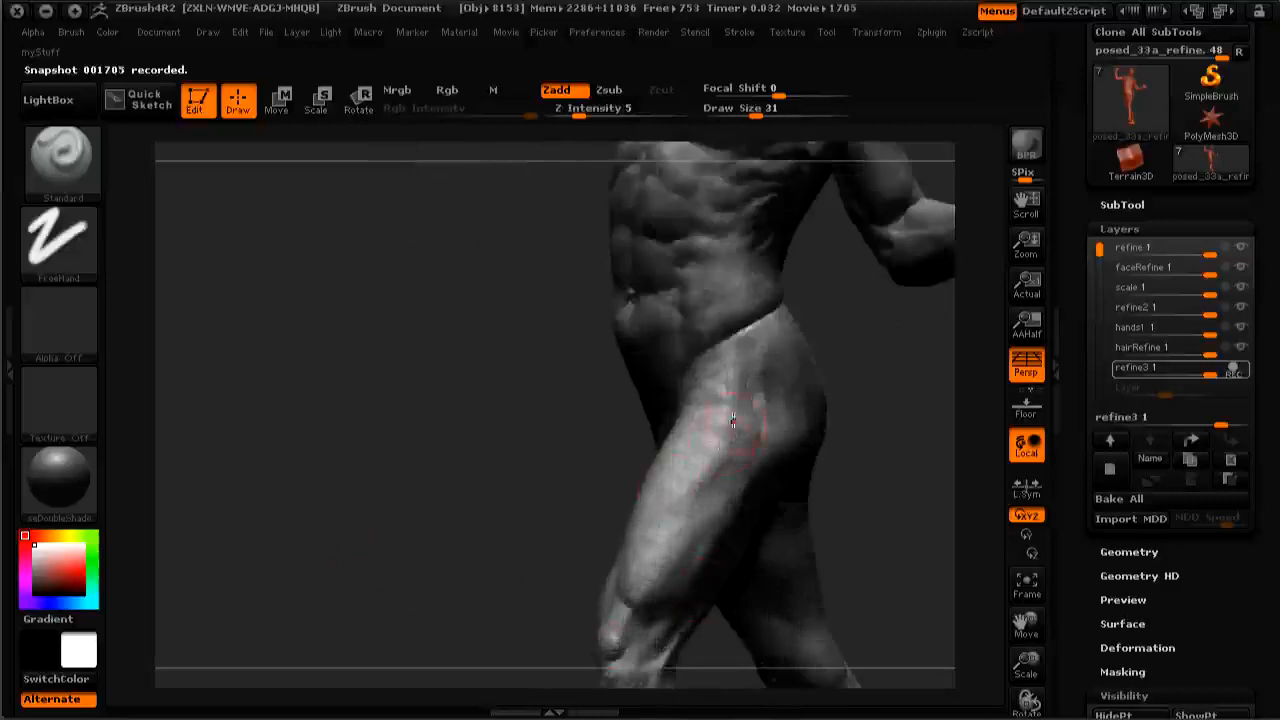
pyautogui.moveTo(732, 424); pyautogui.dragTo(416, 468)
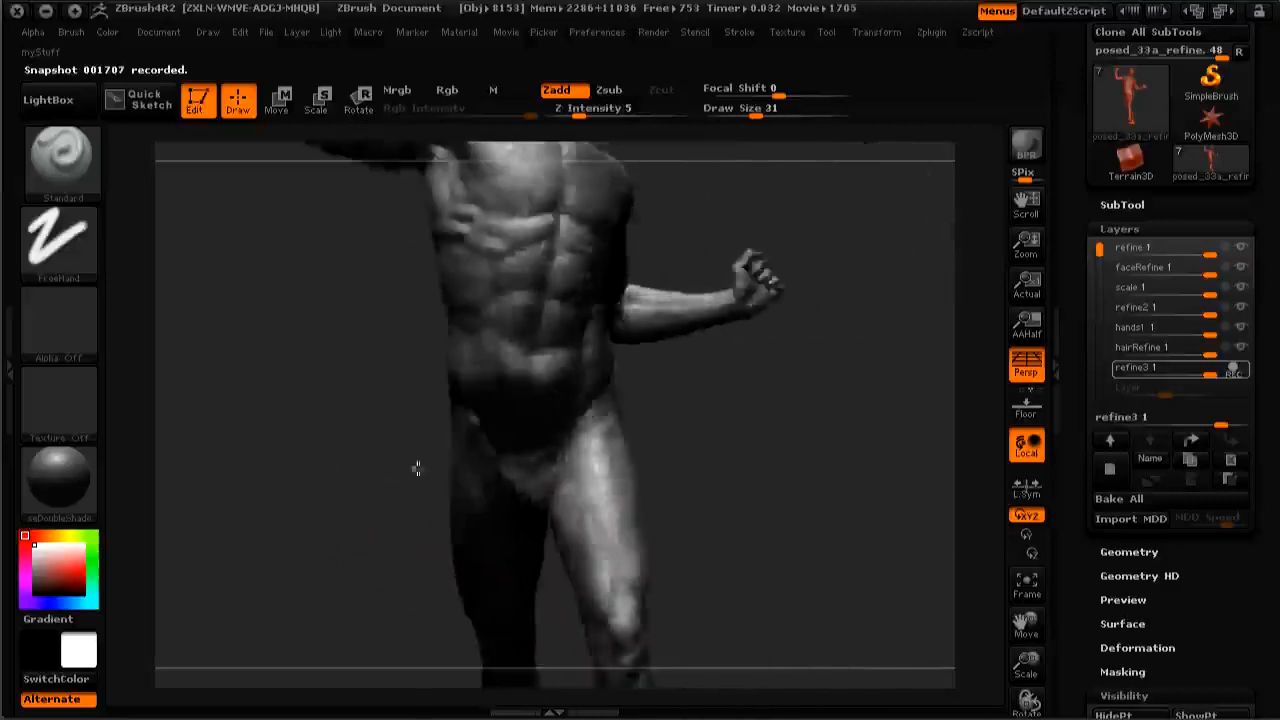
pyautogui.moveTo(416, 468); pyautogui.dragTo(356, 452)
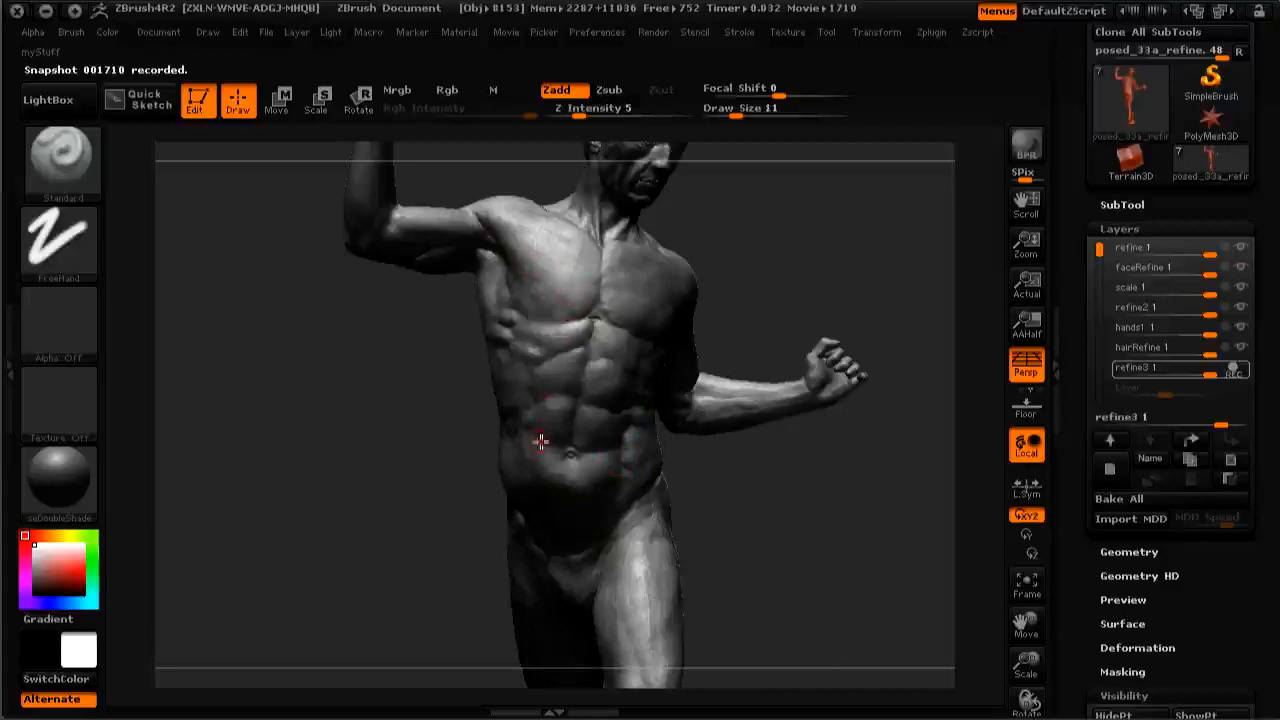
pyautogui.moveTo(362, 472)
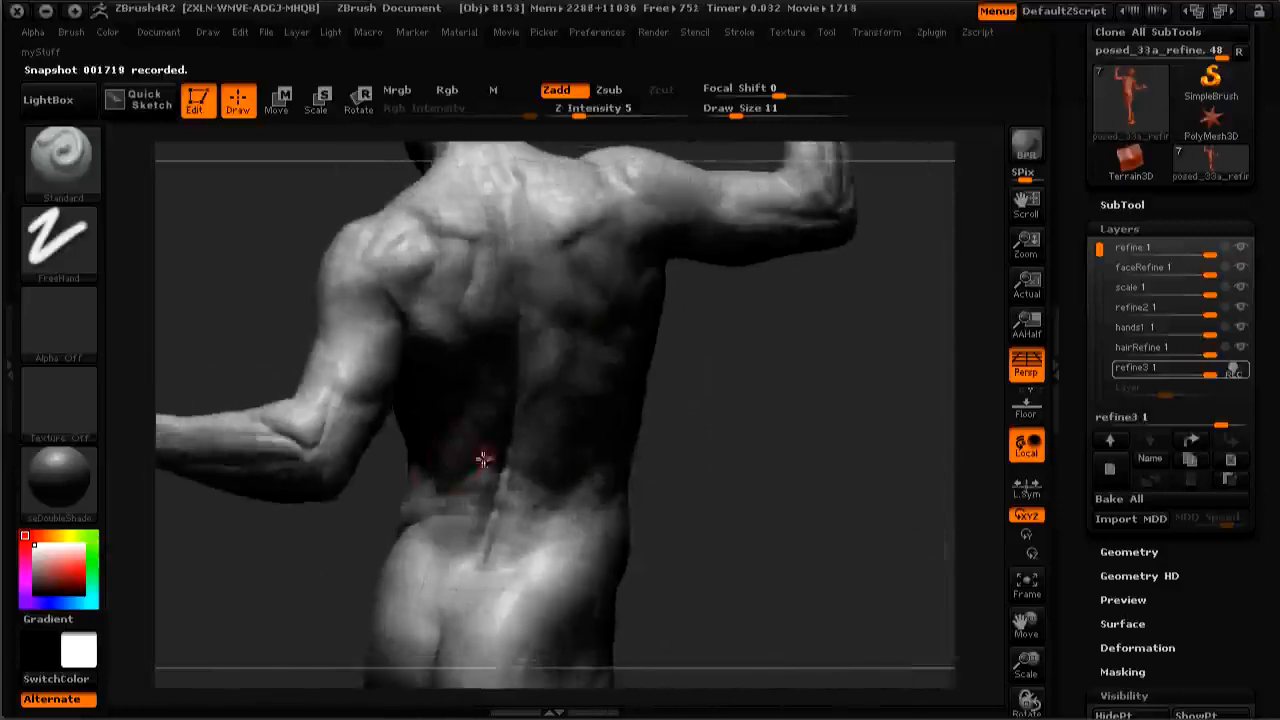
# Step: Review the figure's back and shoulders, then turn it to face front again
pyautogui.moveTo(484, 460); pyautogui.dragTo(258, 368)
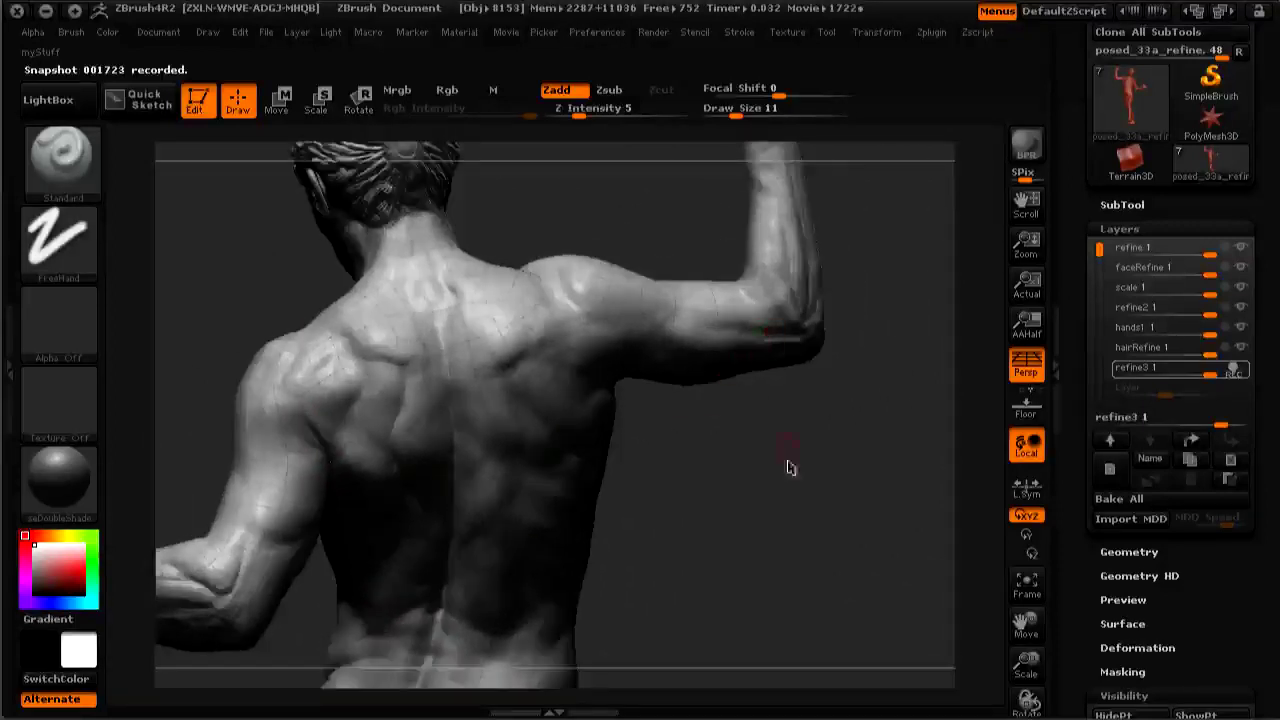
pyautogui.moveTo(790, 468); pyautogui.dragTo(798, 330)
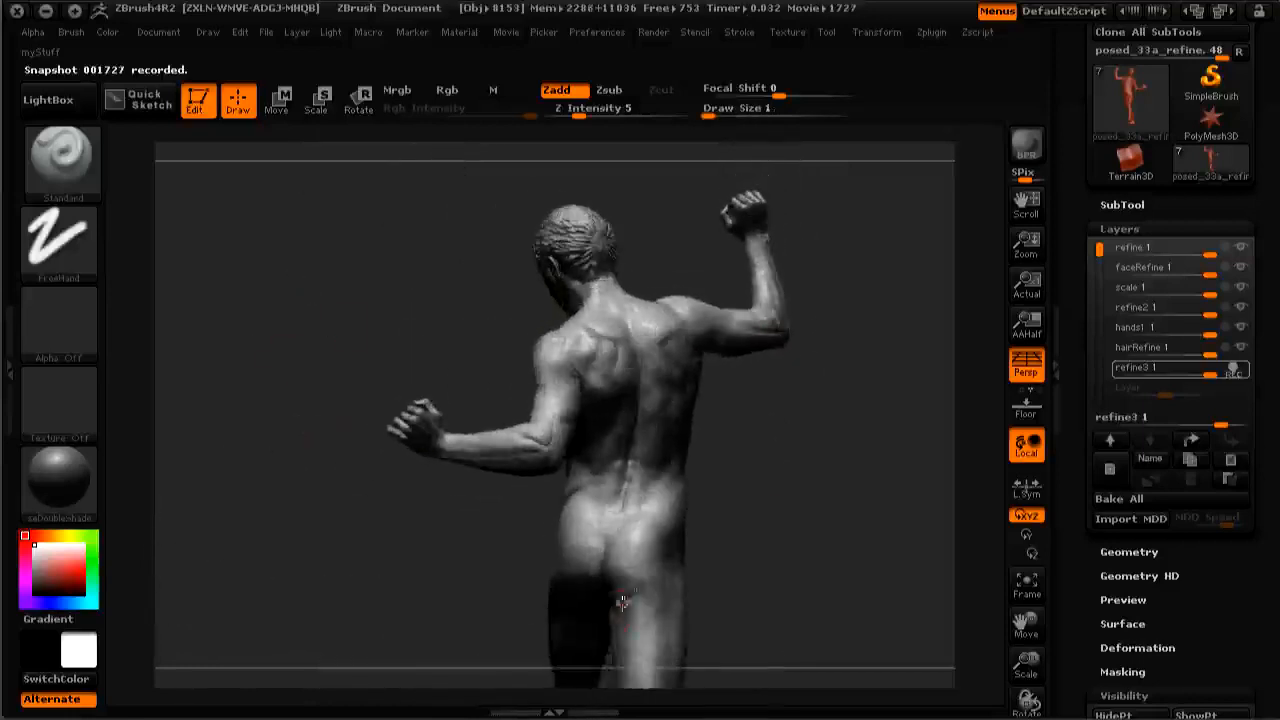
pyautogui.moveTo(620, 600); pyautogui.dragTo(384, 556)
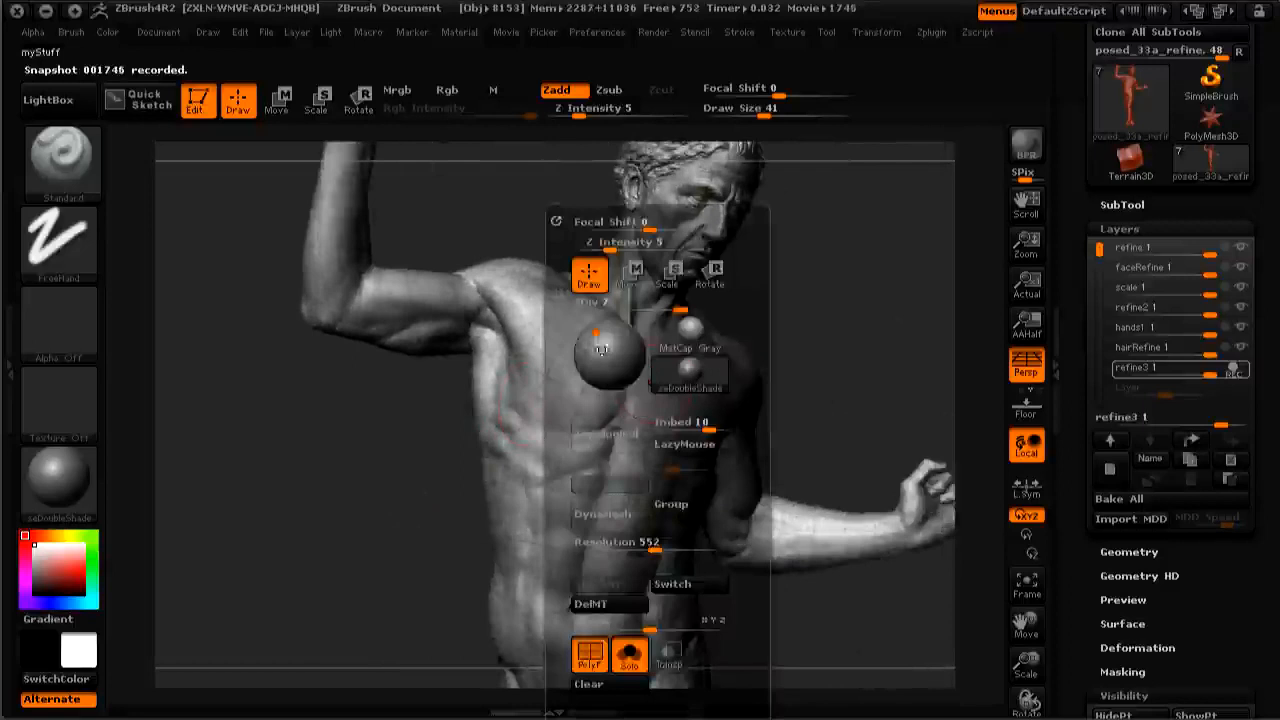
# Step: Confirm Draw Size 41 and frame the head, chest and raised arm
pyautogui.click(750, 324)
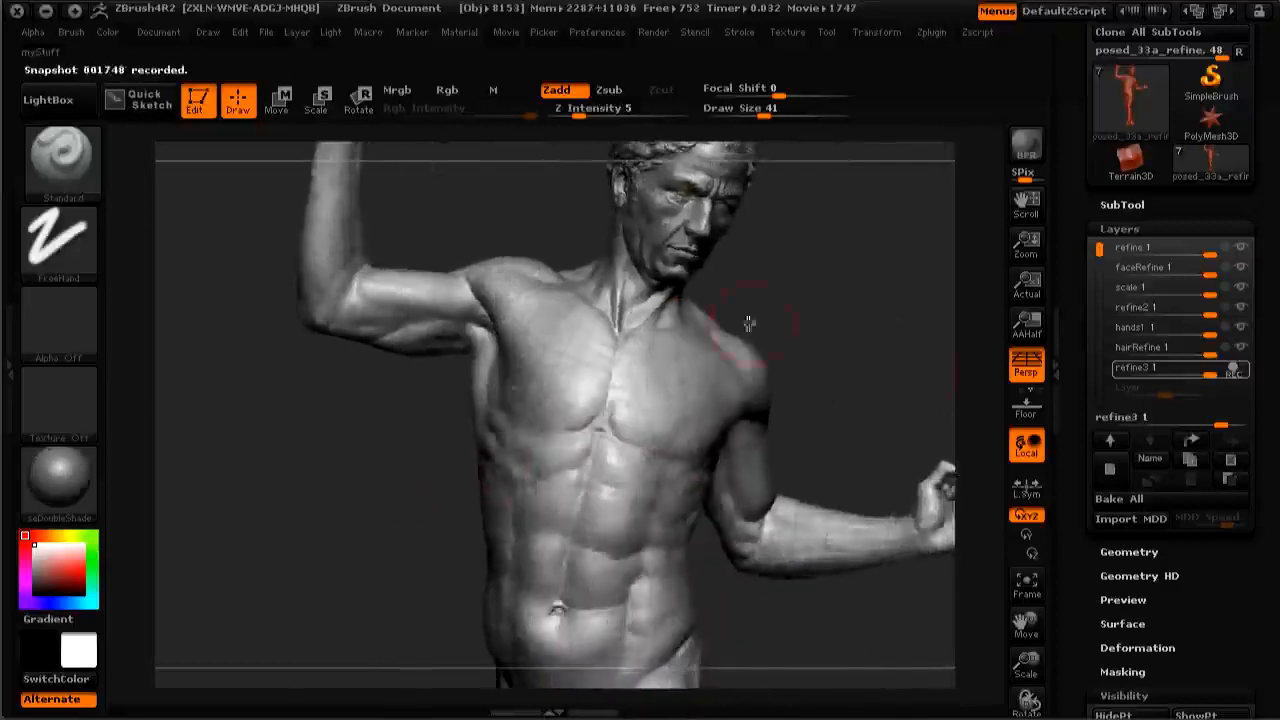
pyautogui.moveTo(750, 324); pyautogui.dragTo(780, 444)
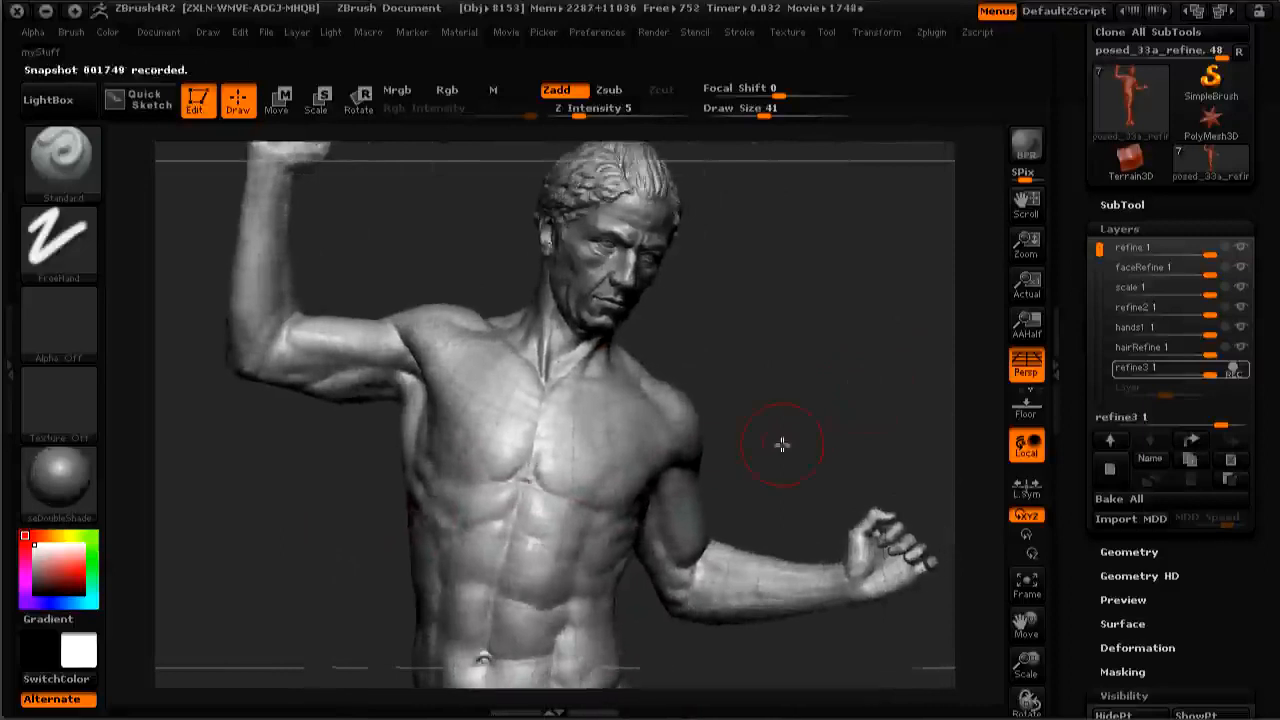